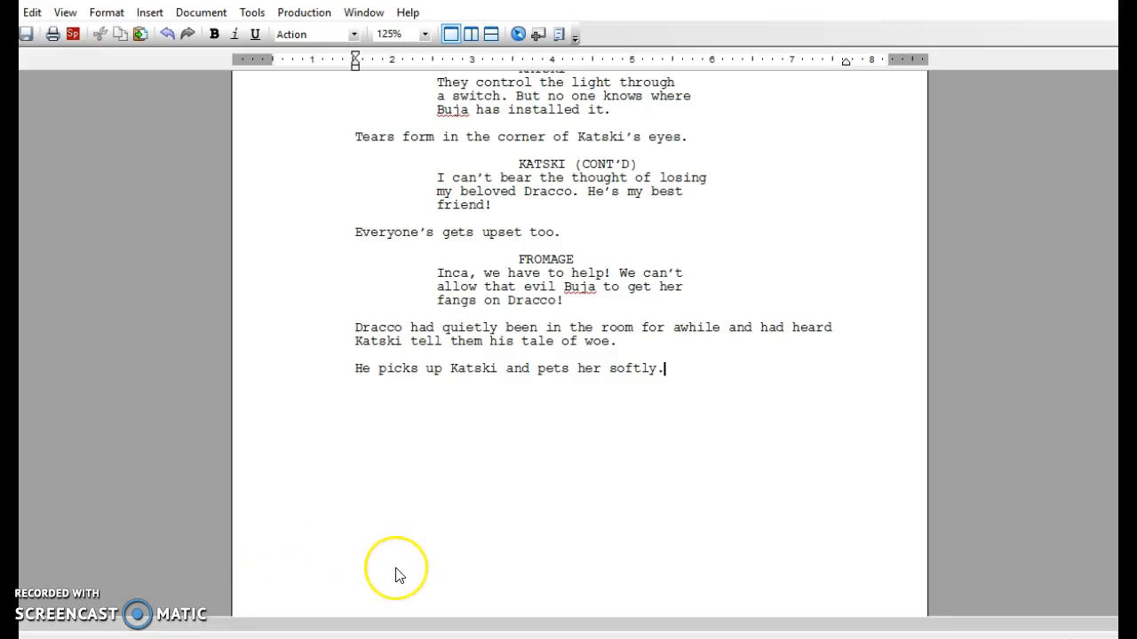
pyautogui.moveTo(400, 575)
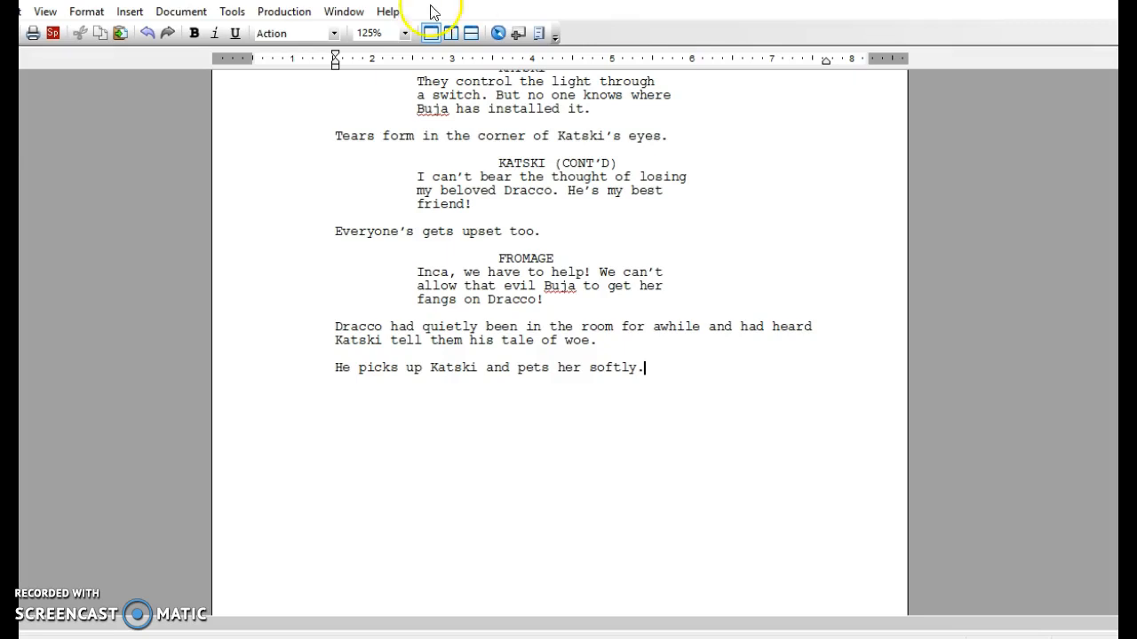
# - Type DRIVER in the script, then open and cancel the SmartType lists
pyautogui.click(181, 10)
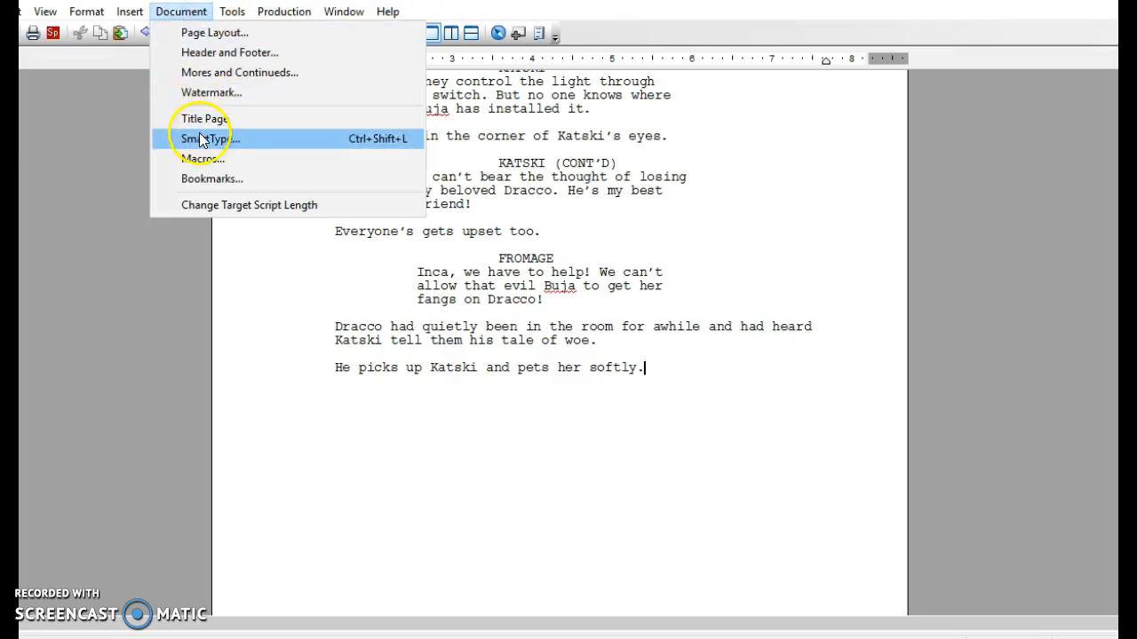
pyautogui.moveTo(611, 369)
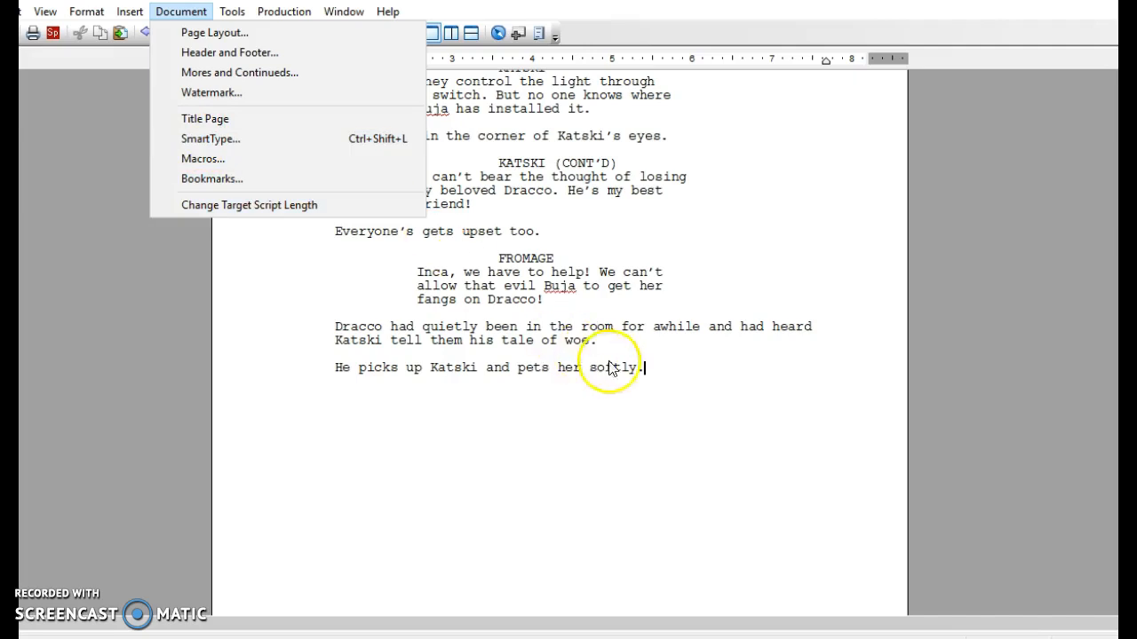
pyautogui.click(610, 367)
pyautogui.write('D')
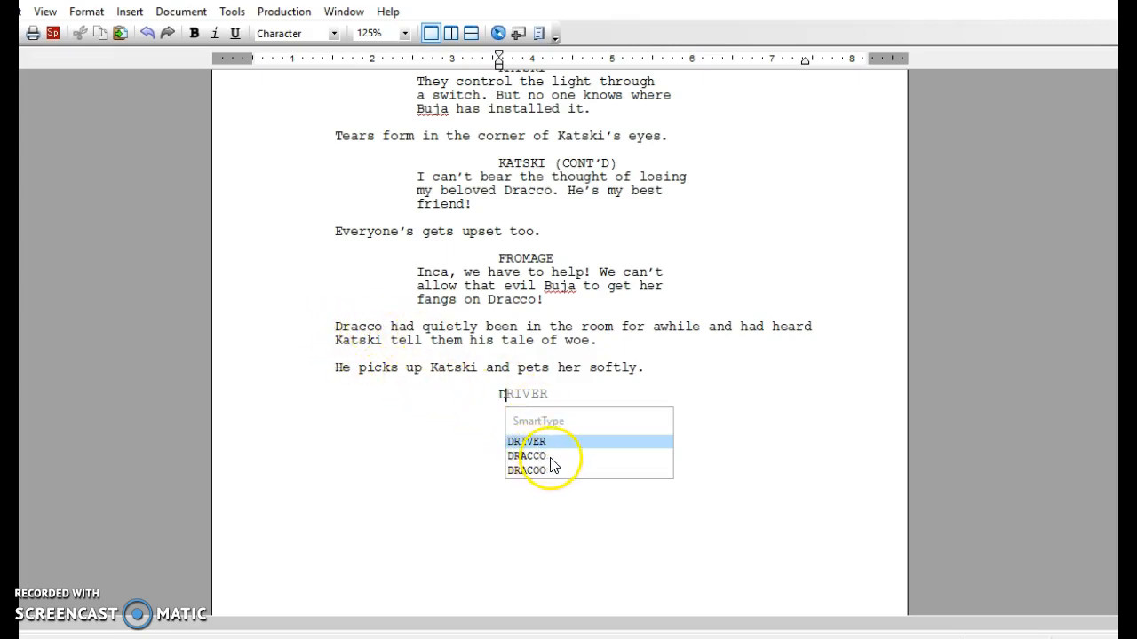
pyautogui.moveTo(519, 480)
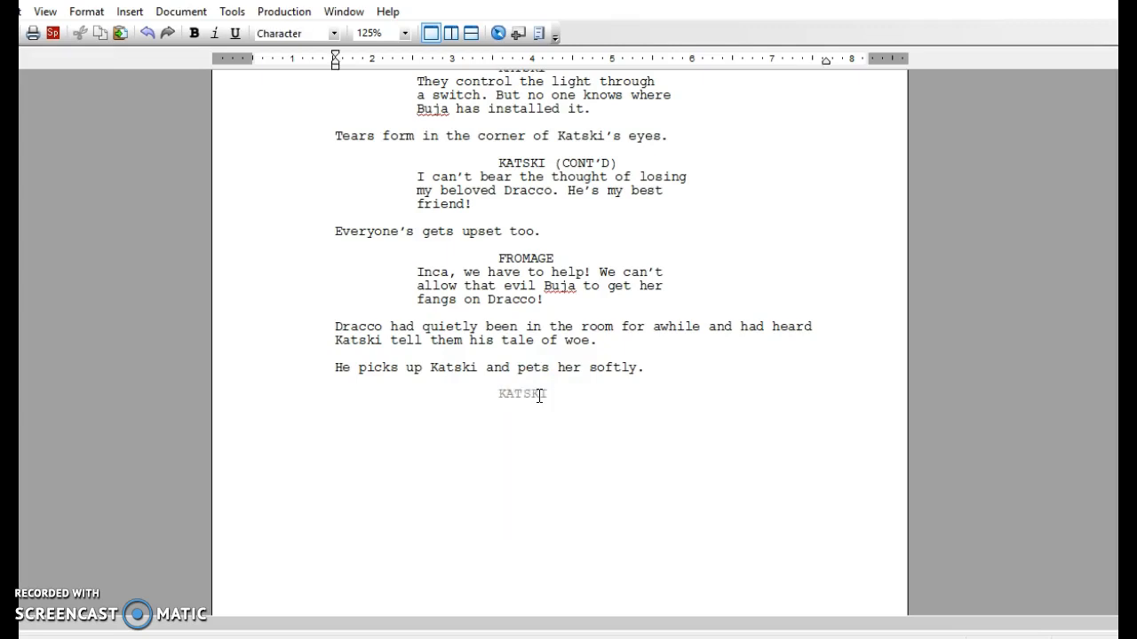
pyautogui.write('DRIVER')
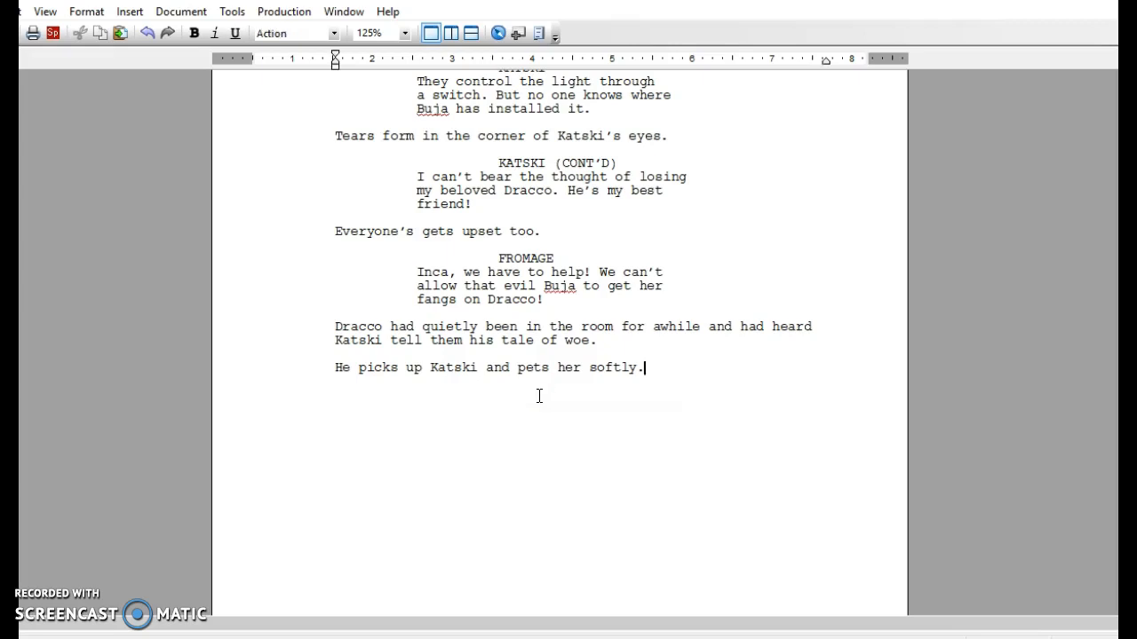
pyautogui.click(180, 11)
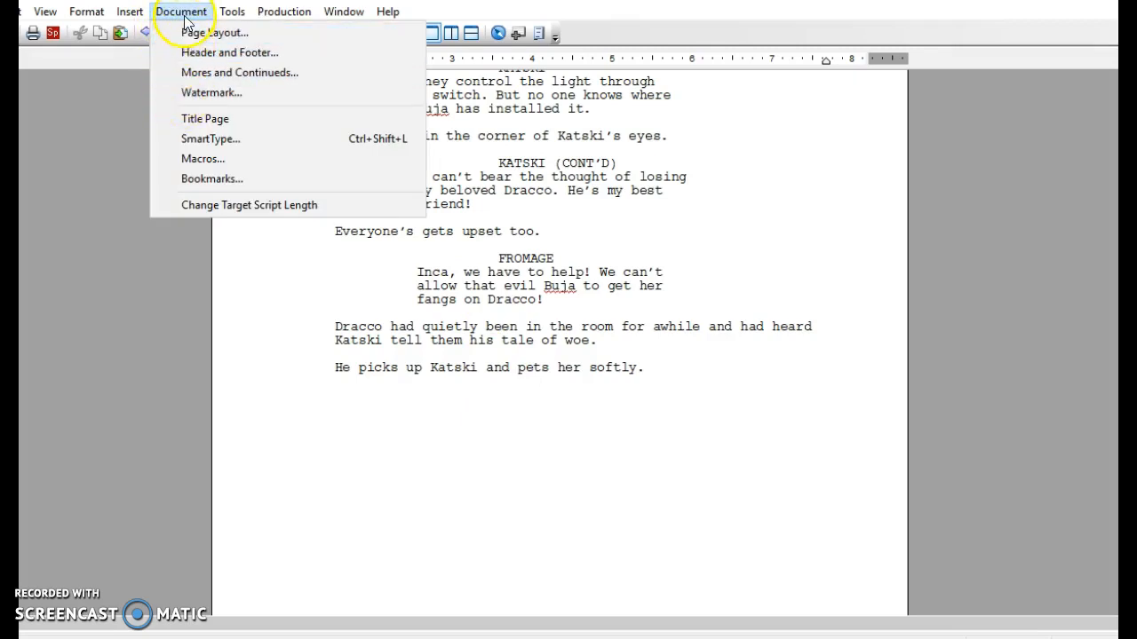
pyautogui.click(211, 139)
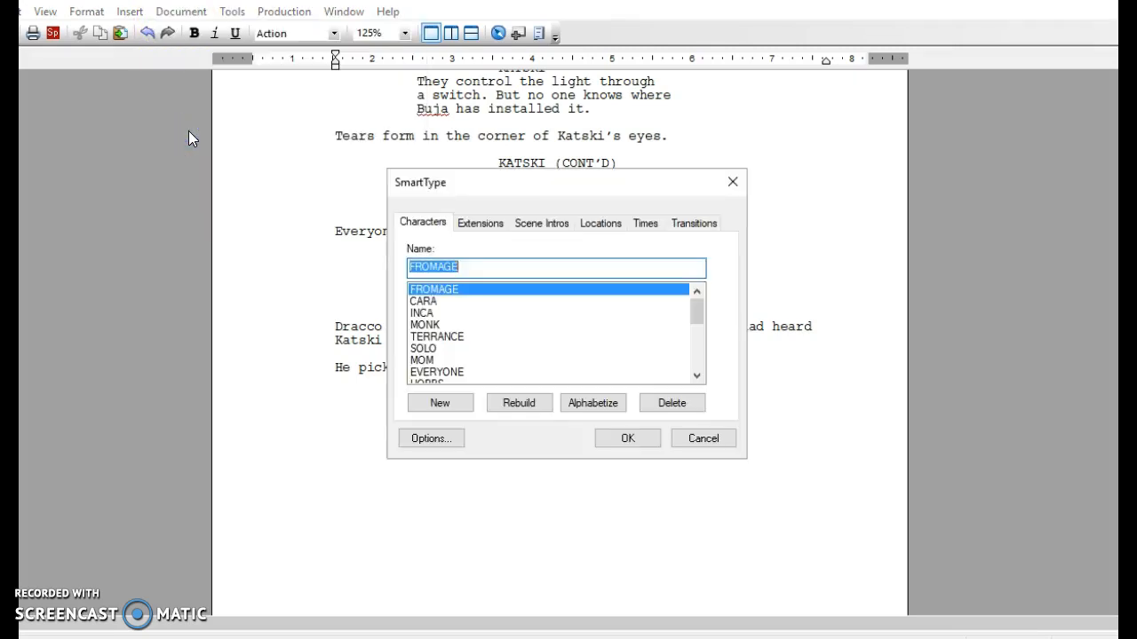
pyautogui.click(703, 437)
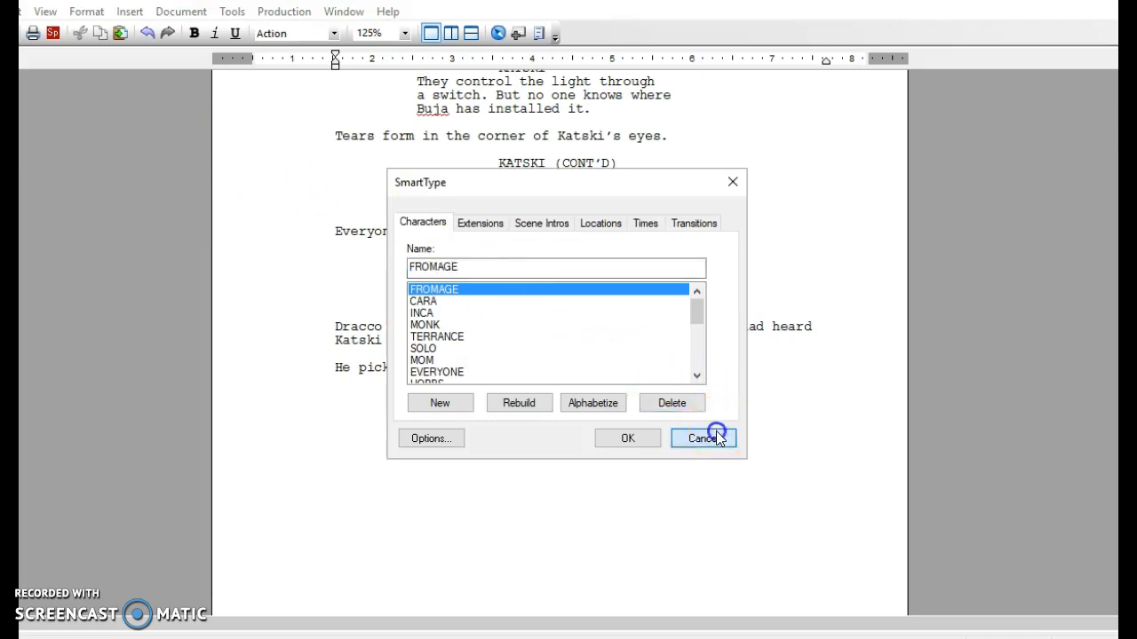
# - Reopen SmartType, glance at Extensions and Scene Intros, and return to Characters
pyautogui.click(181, 11)
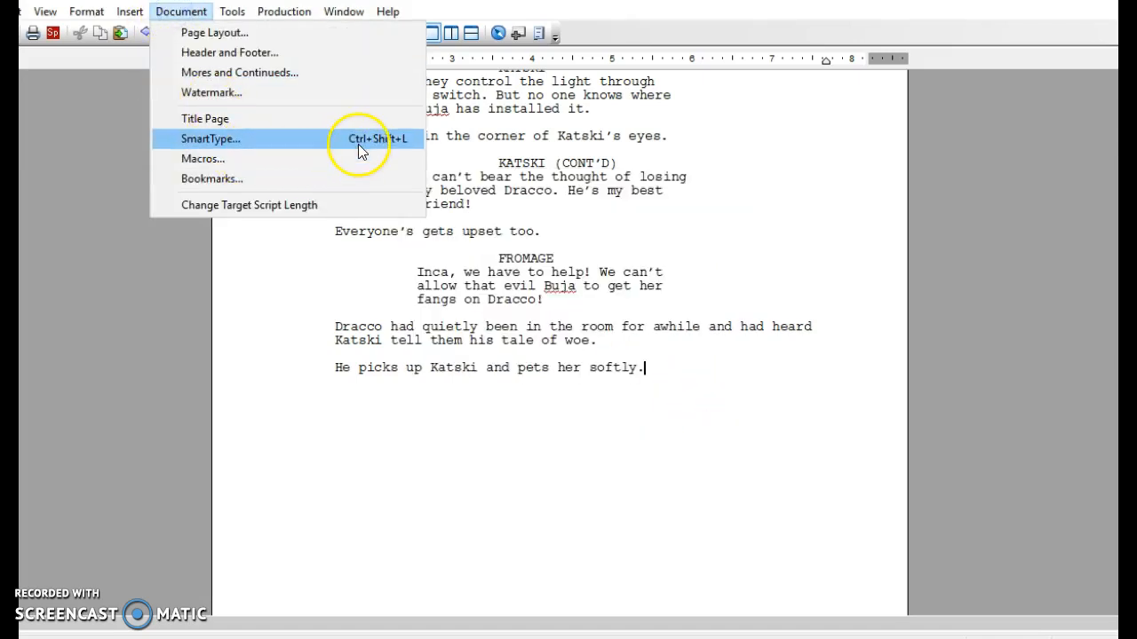
pyautogui.click(210, 139)
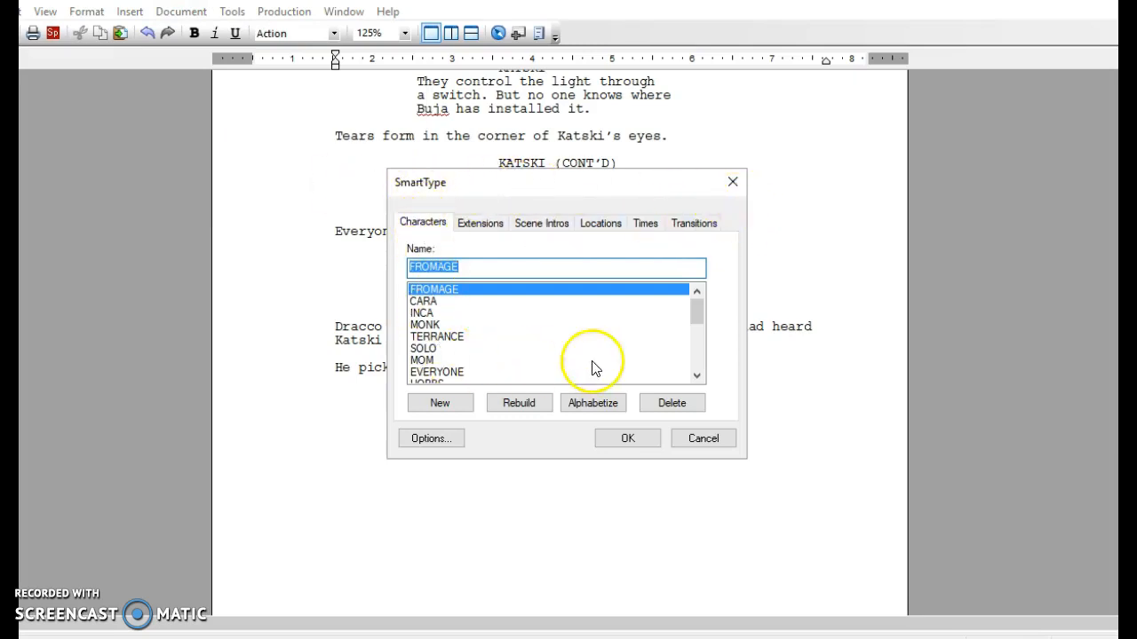
pyautogui.click(480, 222)
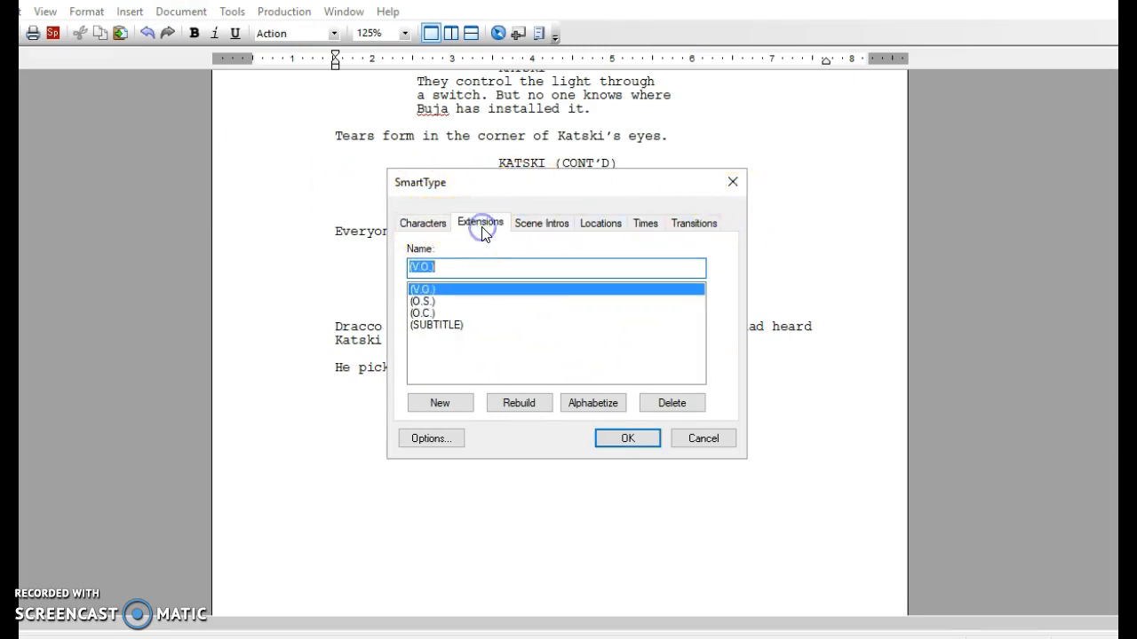
pyautogui.click(423, 223)
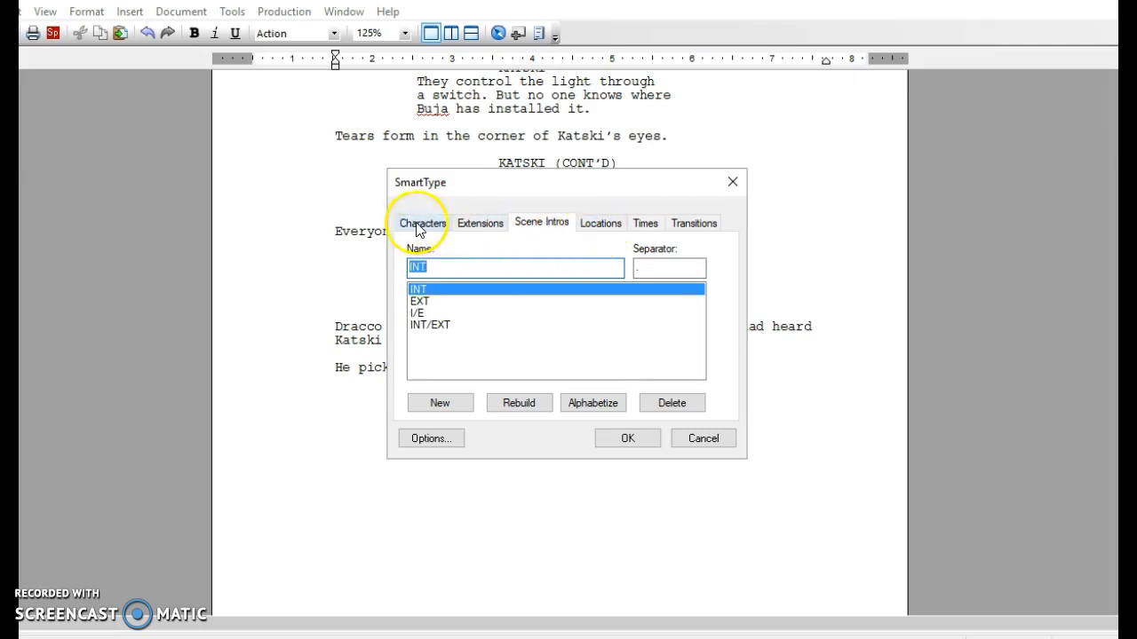
pyautogui.click(423, 223)
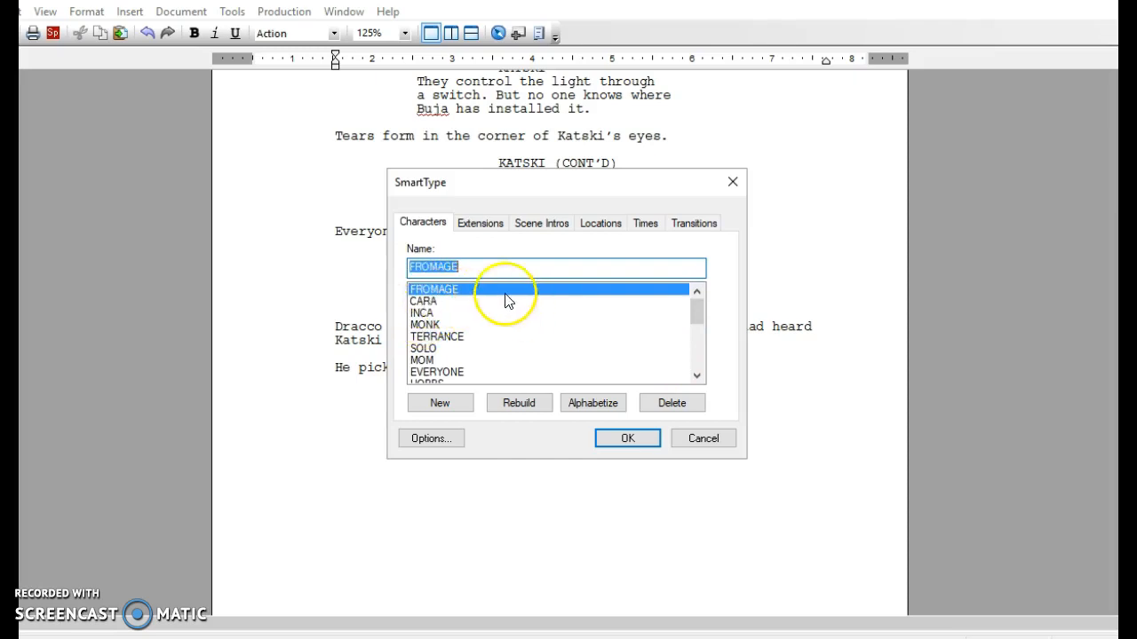
pyautogui.moveTo(420, 302)
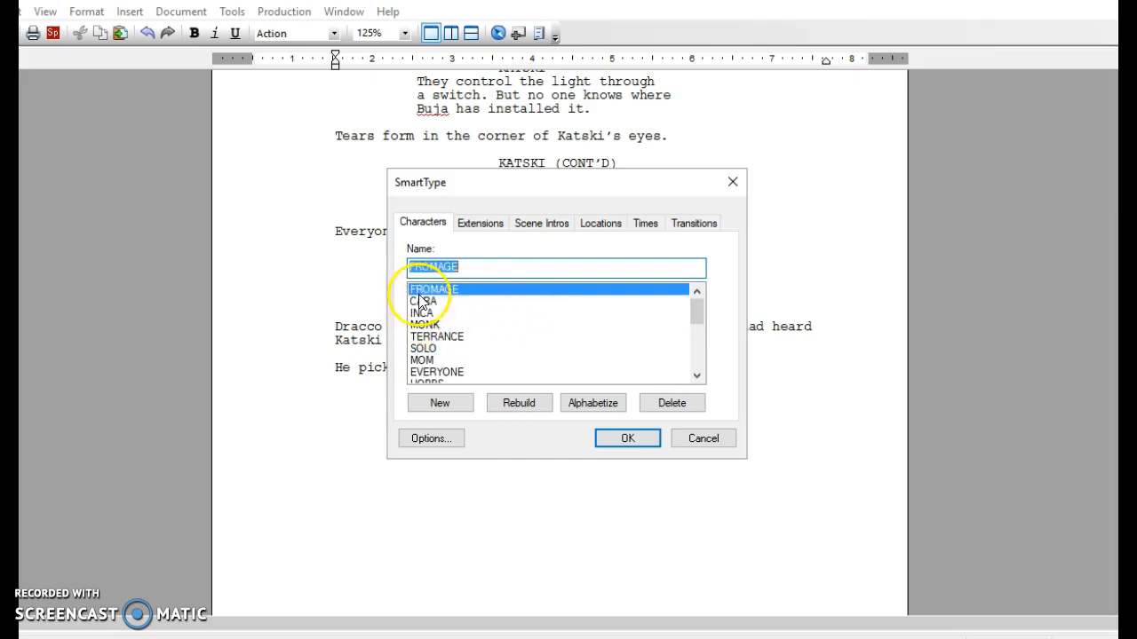
pyautogui.moveTo(642, 300)
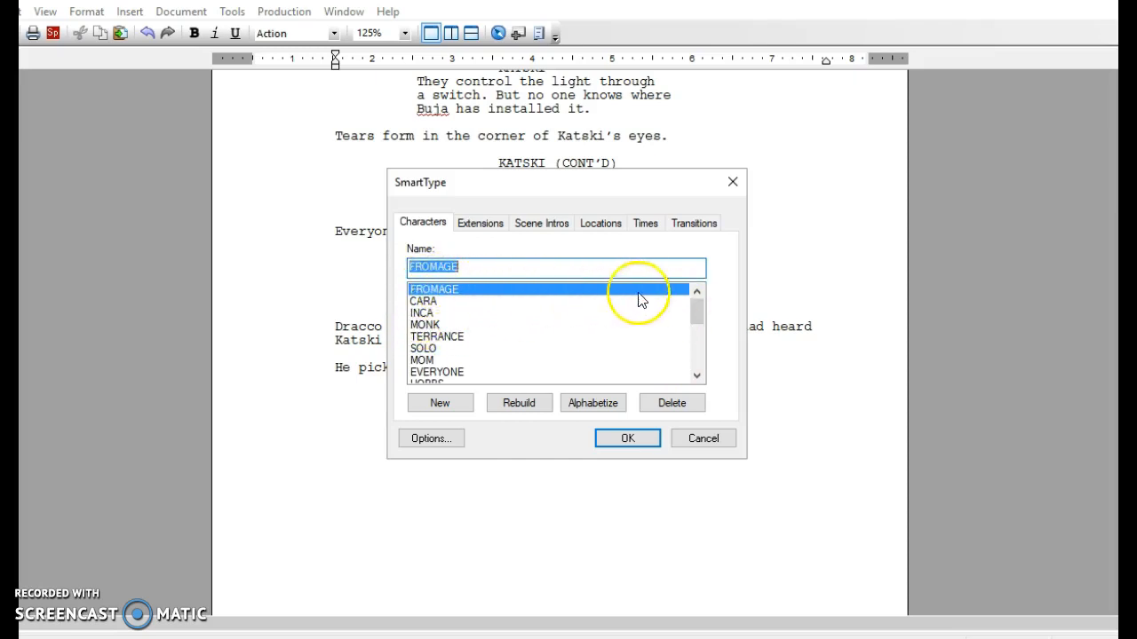
pyautogui.moveTo(532, 293)
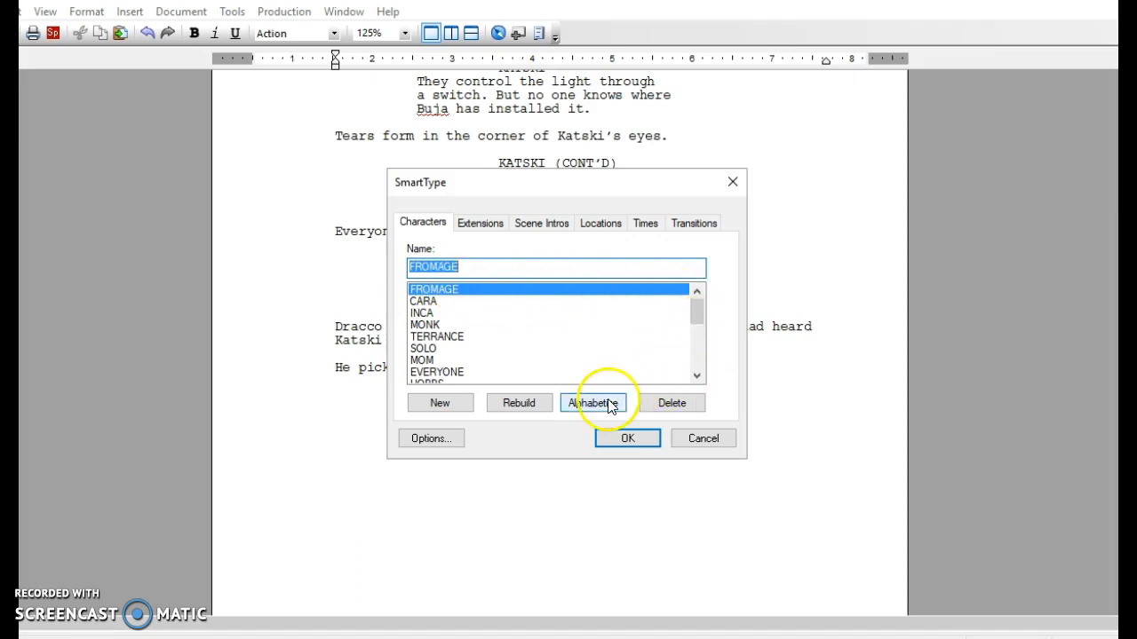
# - Alphabetize the character names, delete the misspelled DRACOO, and select DRACCO
pyautogui.click(592, 402)
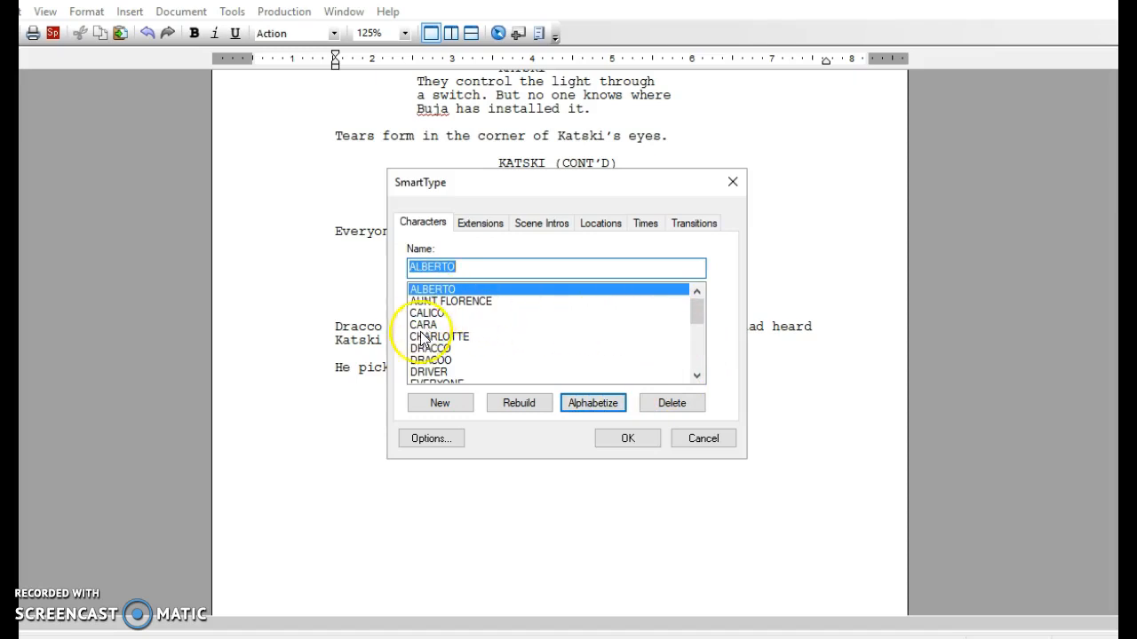
pyautogui.click(697, 377)
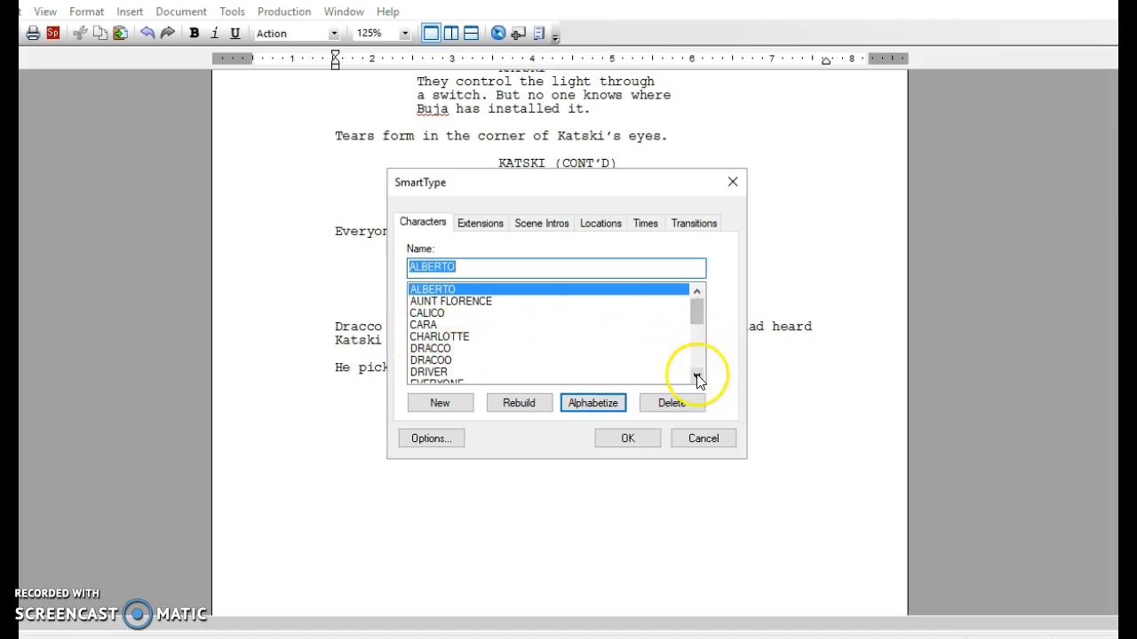
pyautogui.click(431, 360)
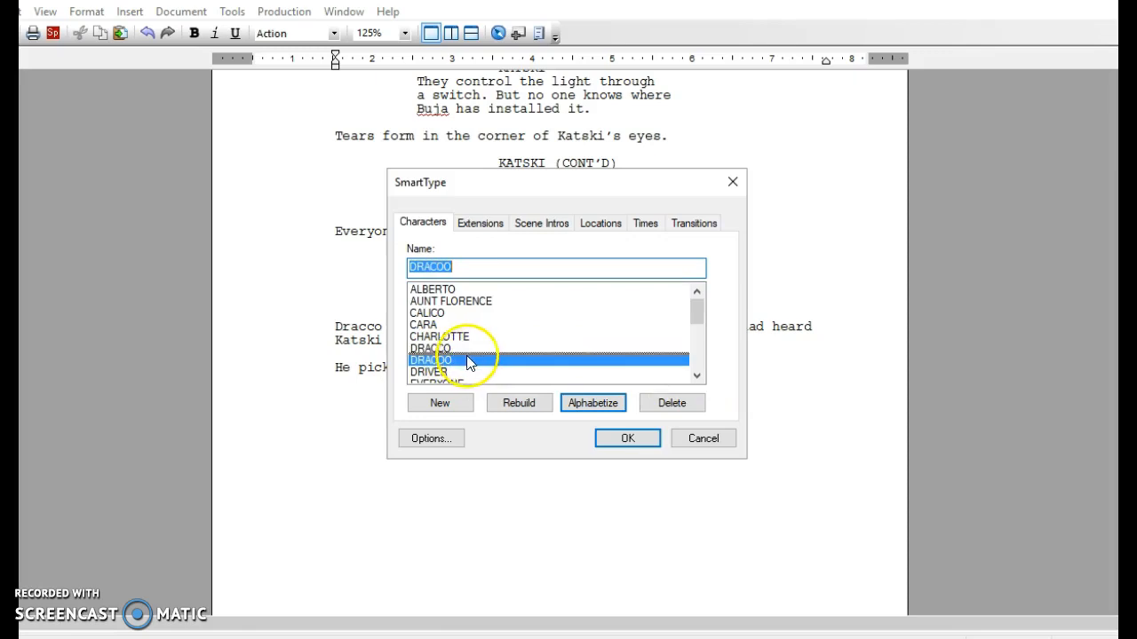
pyautogui.click(431, 359)
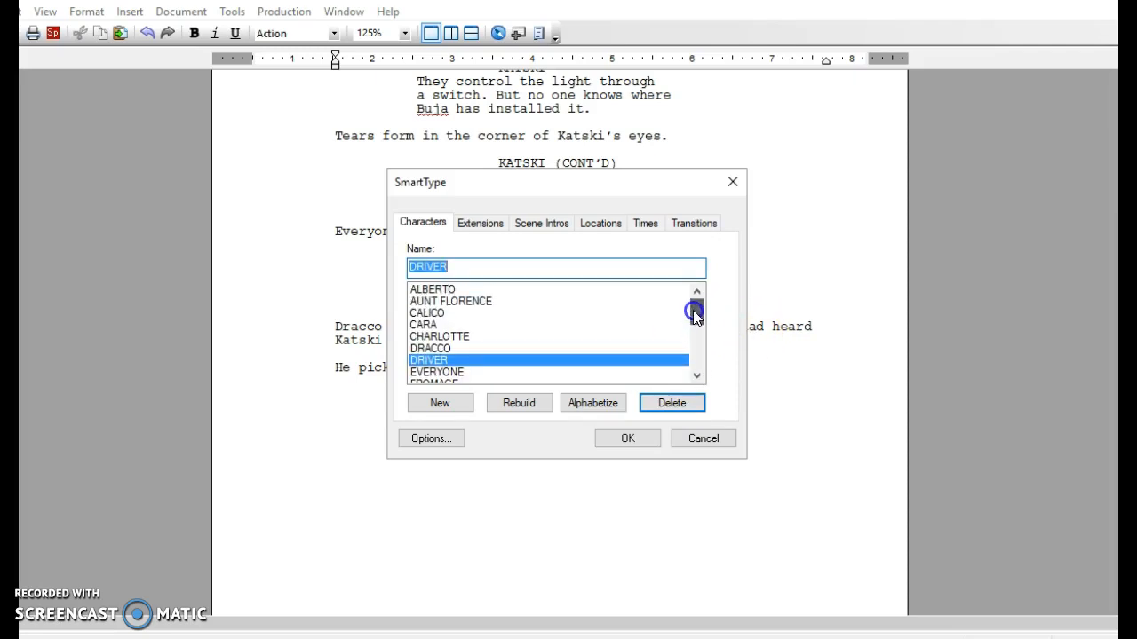
pyautogui.click(430, 347)
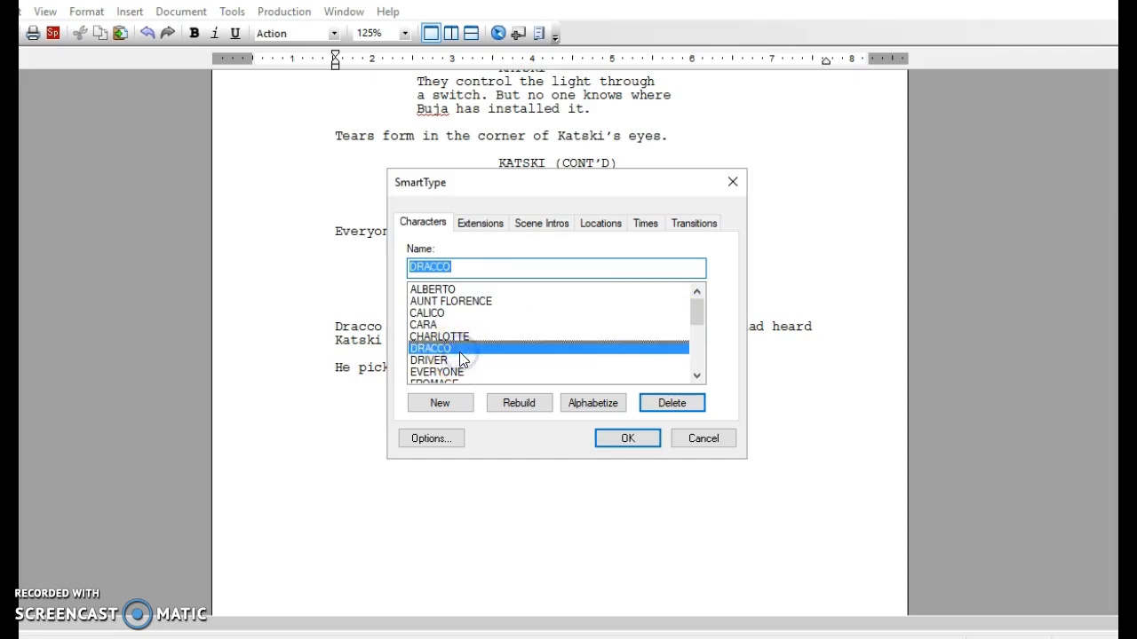
# - Add trial character BOB, delete it, and reopen the SmartType lists
pyautogui.click(440, 402)
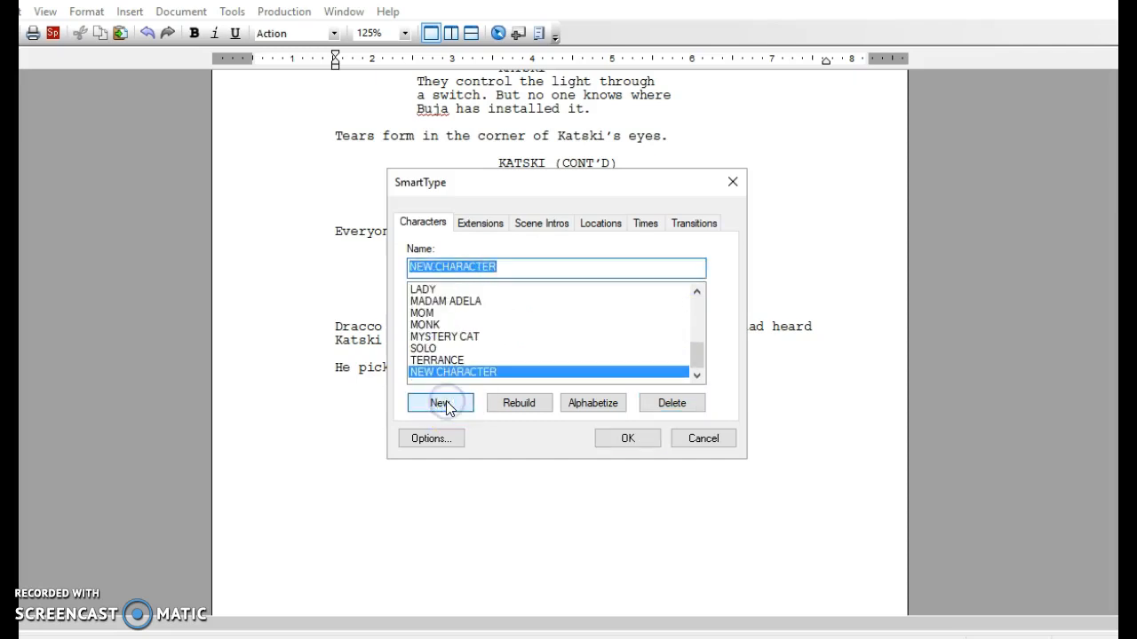
pyautogui.click(439, 402)
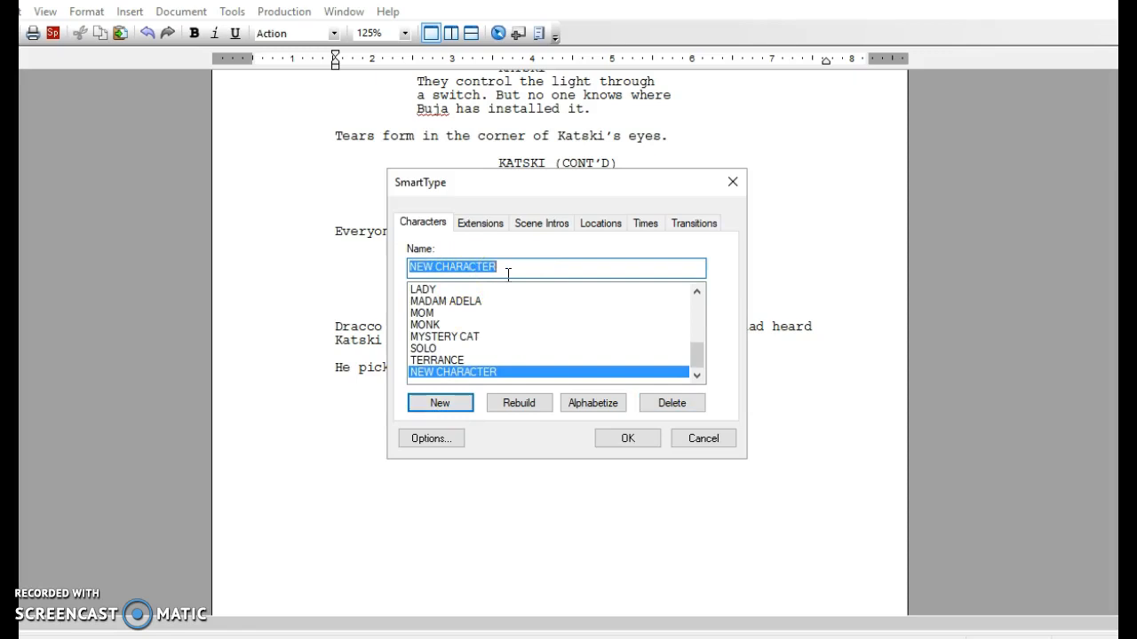
pyautogui.write('BOB')
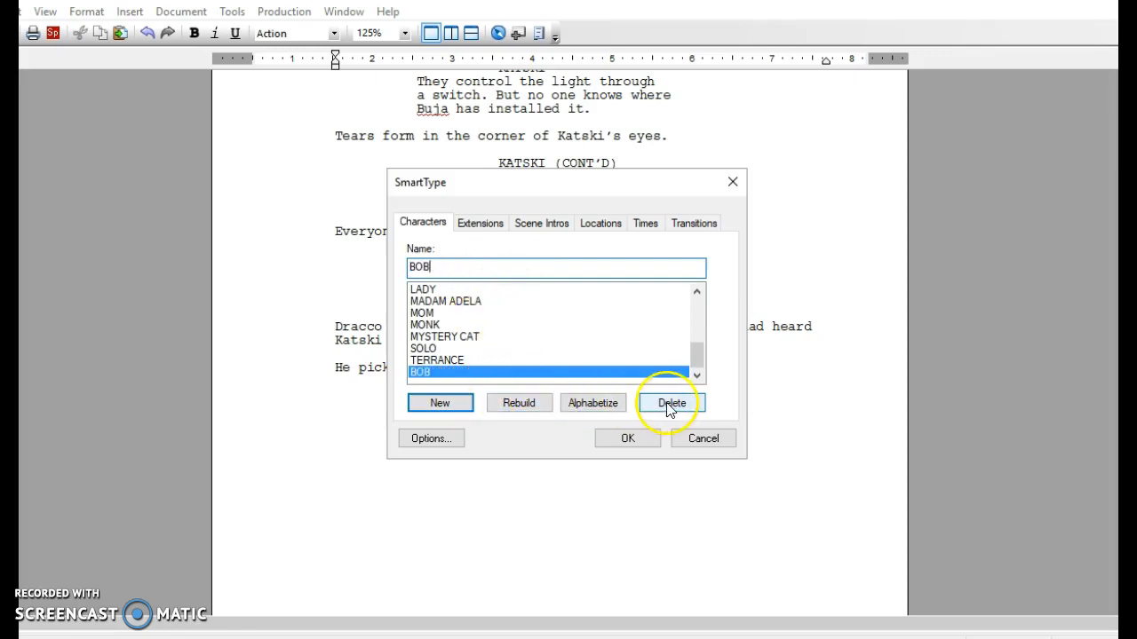
pyautogui.click(627, 438)
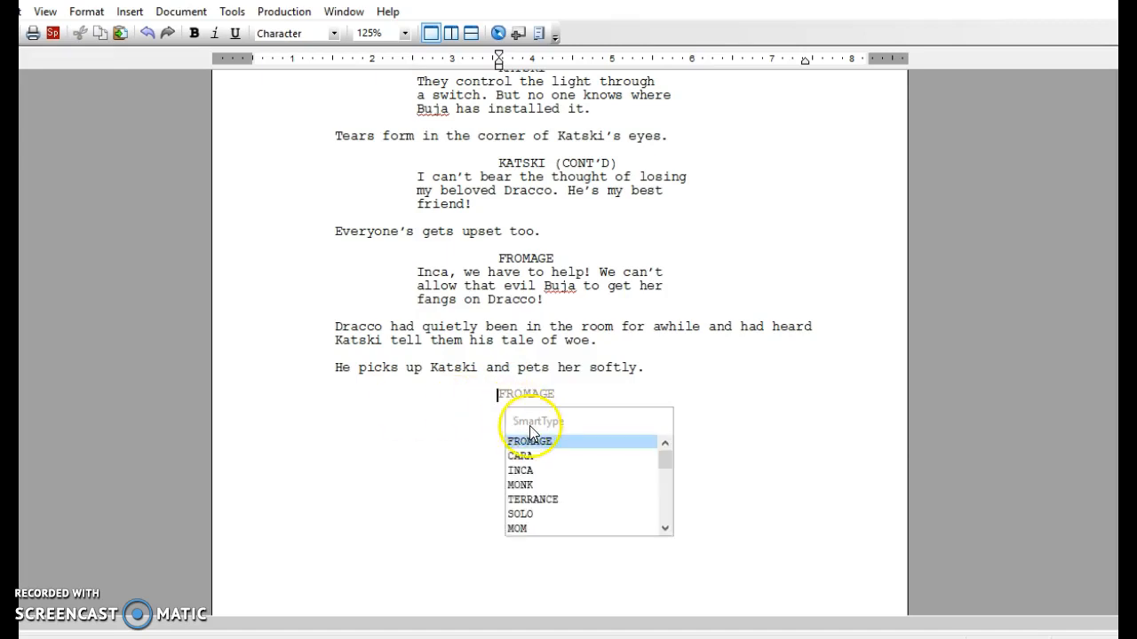
pyautogui.click(180, 10)
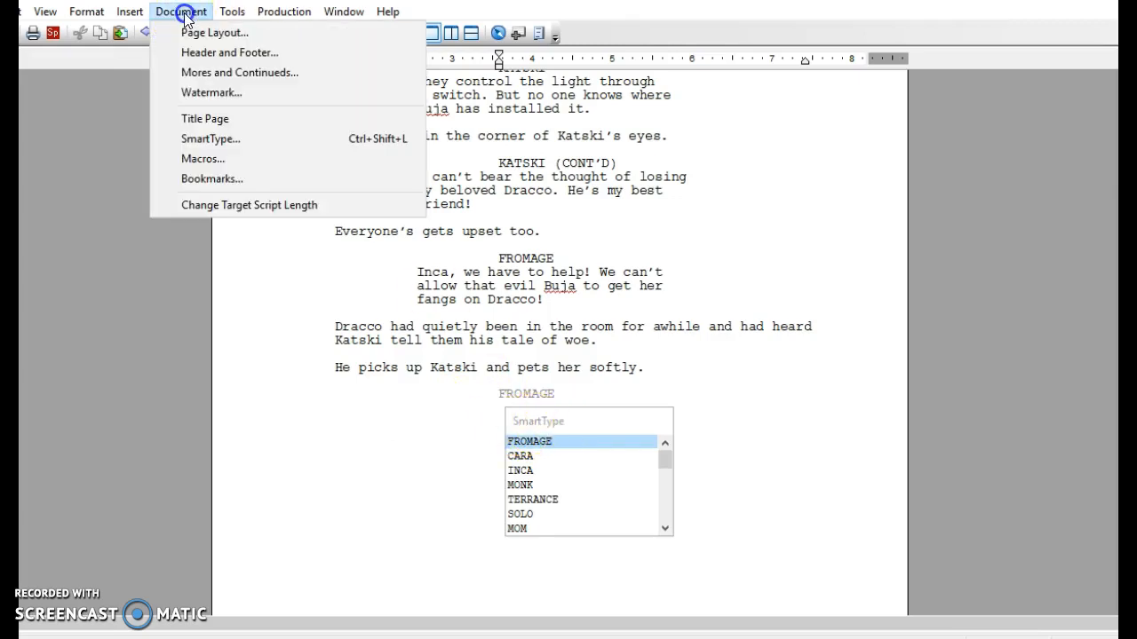
pyautogui.click(210, 139)
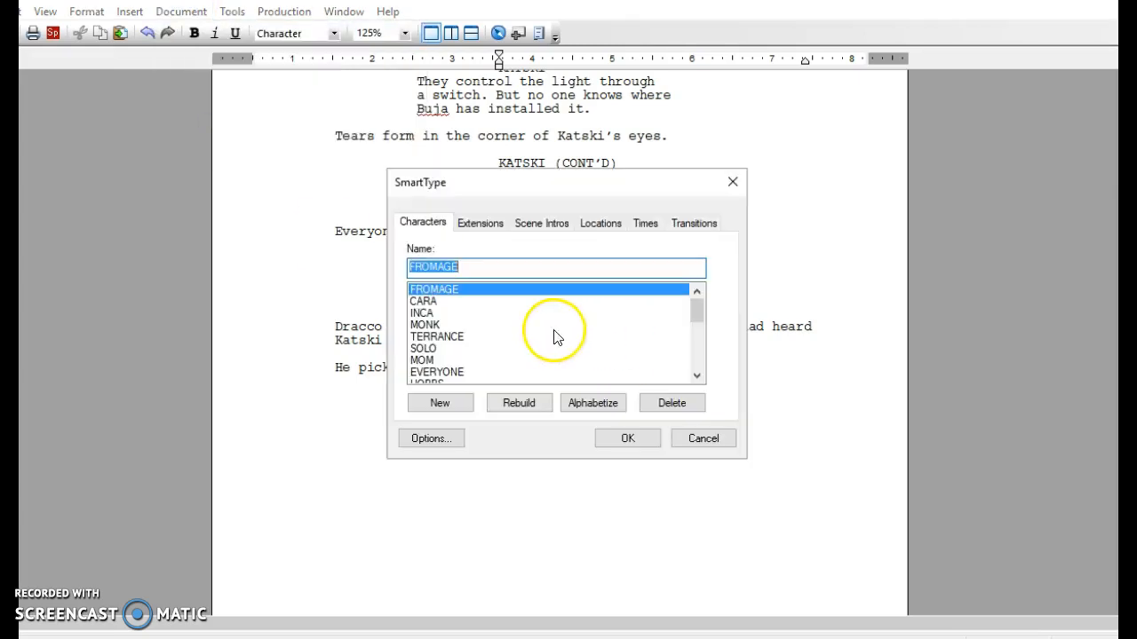
# - Alphabetize the character names, delete an unwanted entry, and show the Extensions list
pyautogui.click(593, 403)
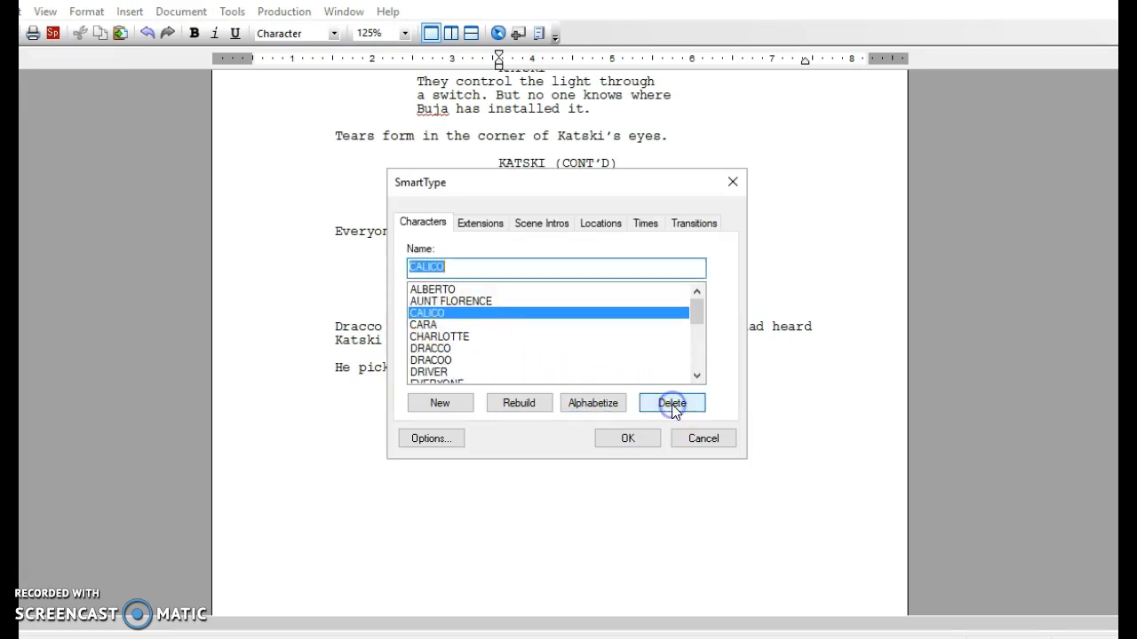
pyautogui.click(671, 402)
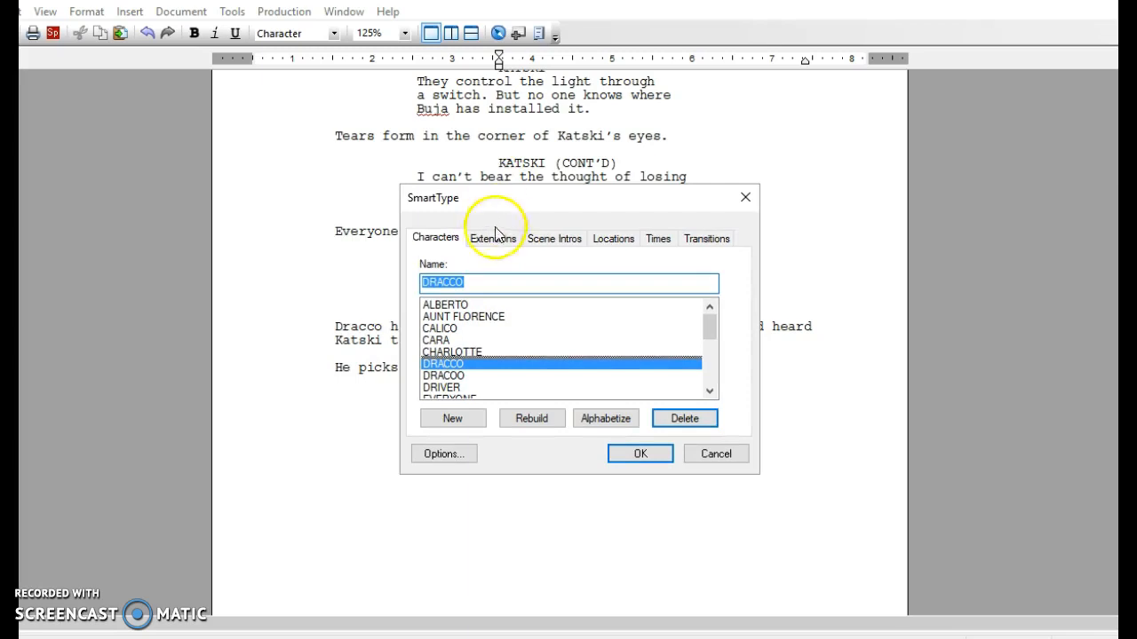
pyautogui.click(492, 238)
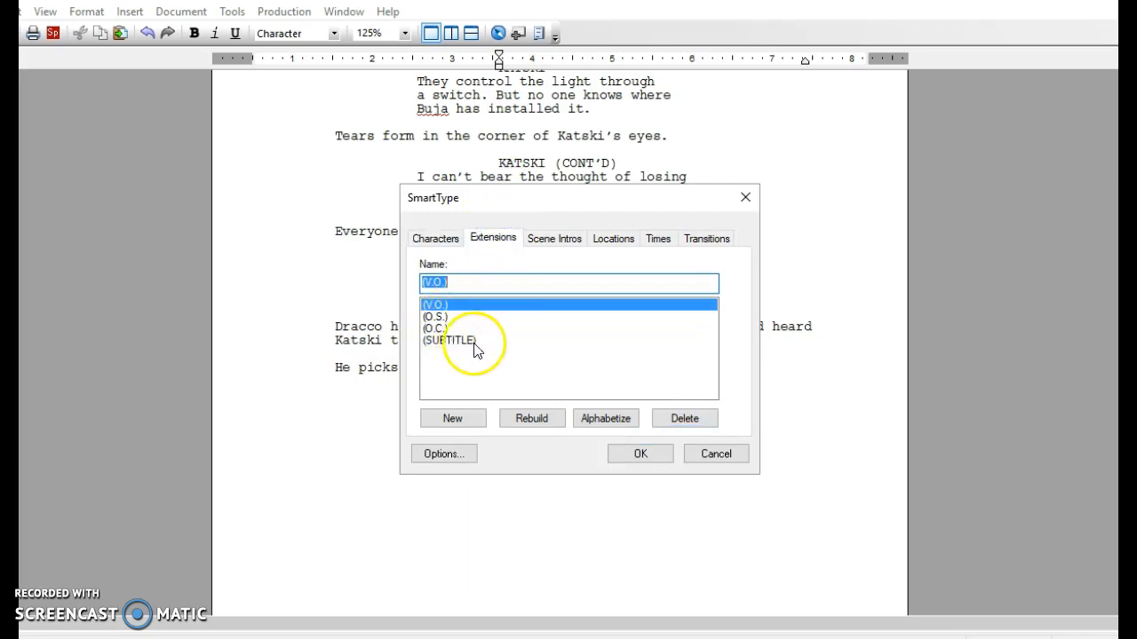
# - Select the (O.C.) and (SUBTITLE) extensions, then view Scene Intros and Locations
pyautogui.click(440, 329)
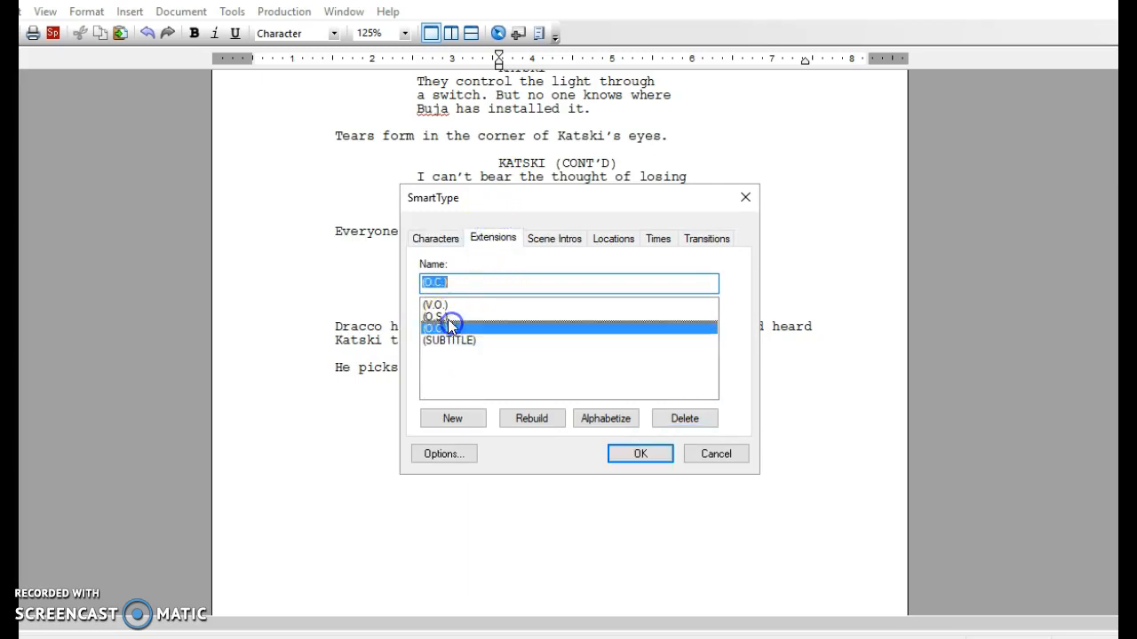
pyautogui.click(448, 340)
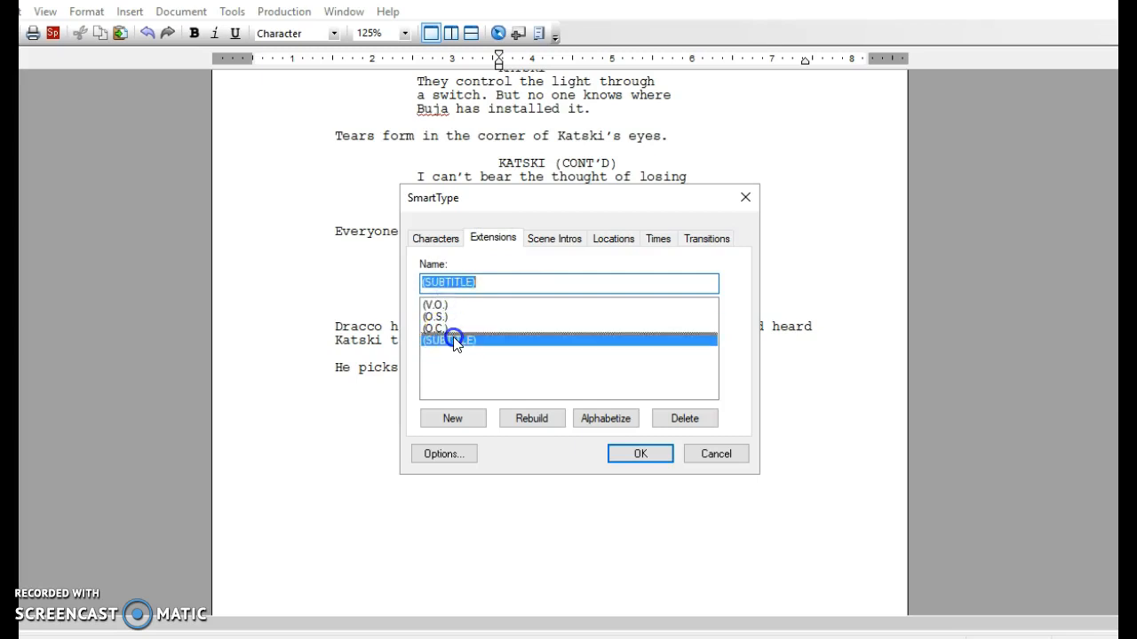
pyautogui.moveTo(531, 418)
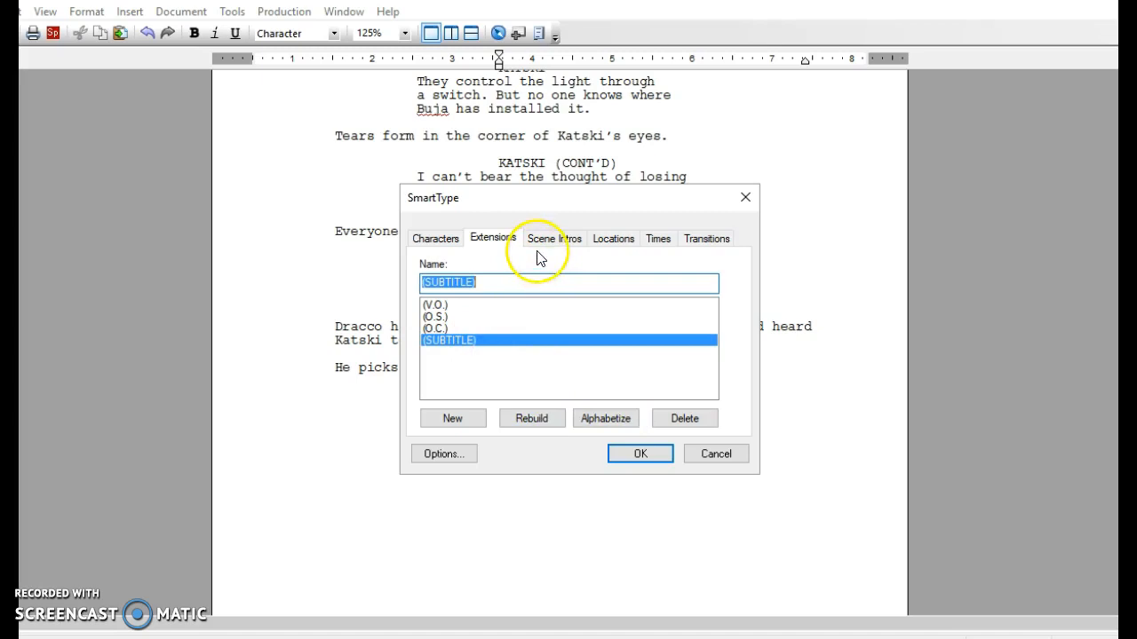
pyautogui.click(554, 238)
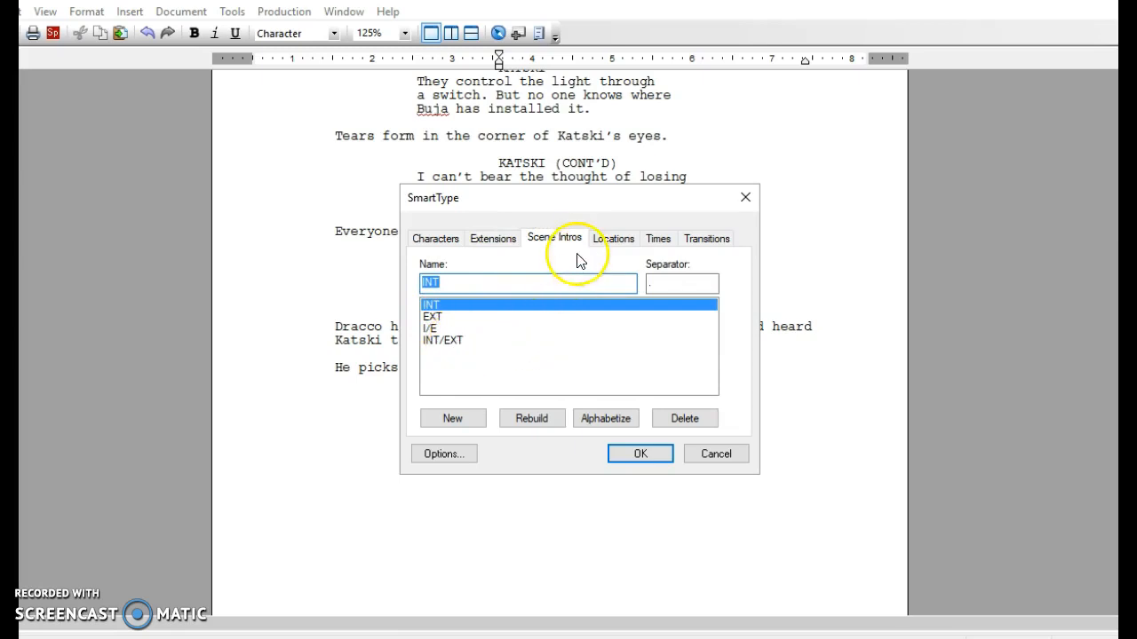
pyautogui.click(613, 238)
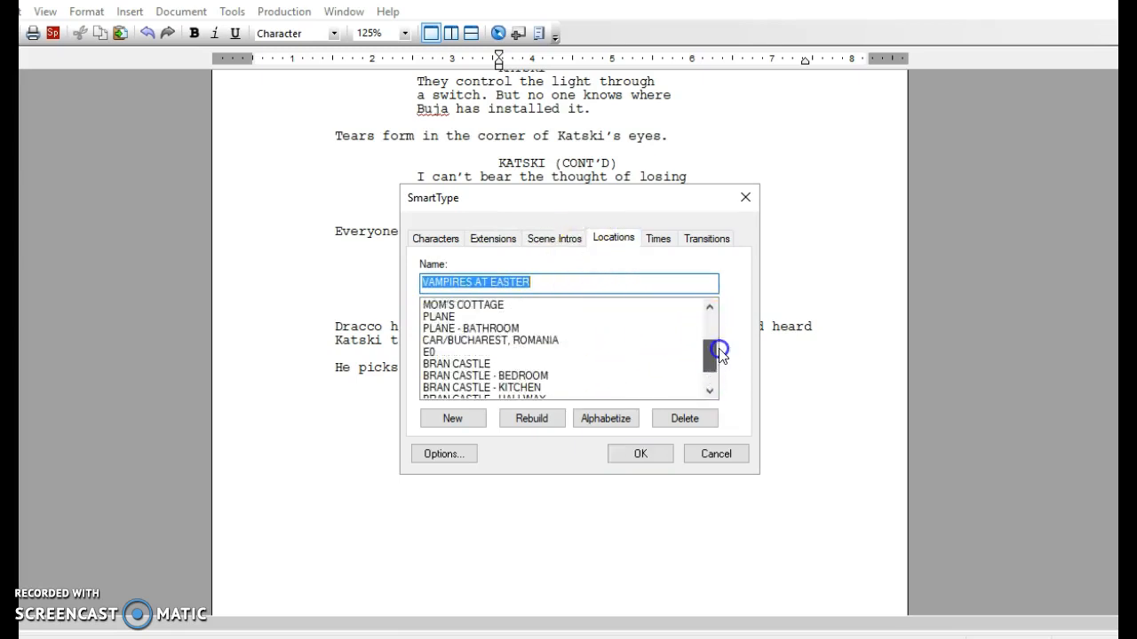
# - Scroll through Locations, Times and Transitions, return to Characters, and open SmartType options
pyautogui.scroll(-3)
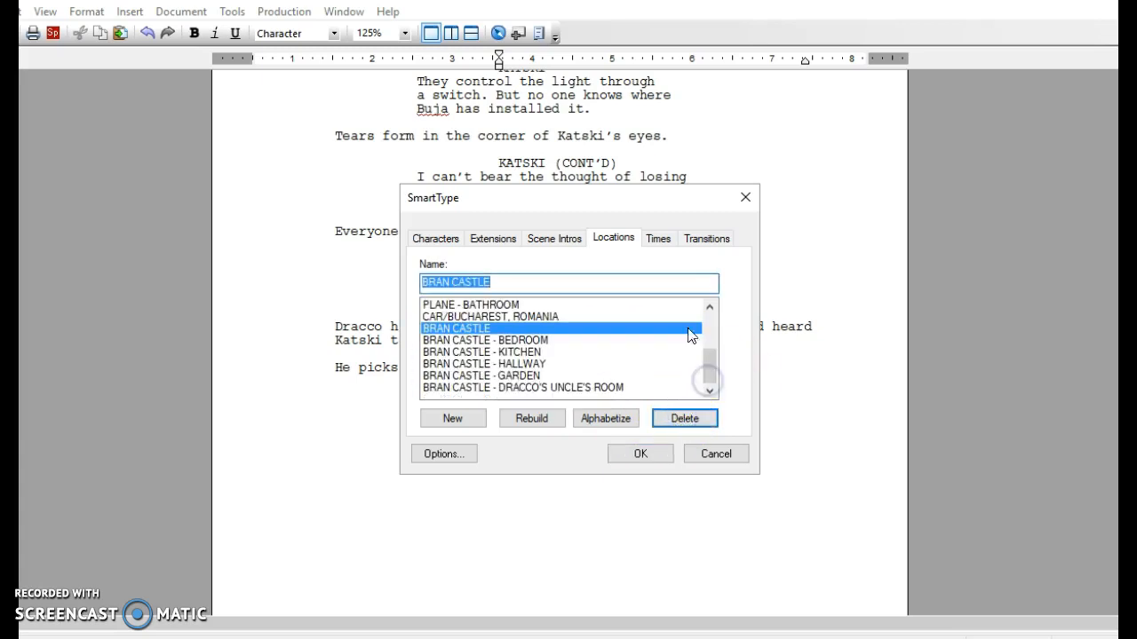
pyautogui.click(657, 238)
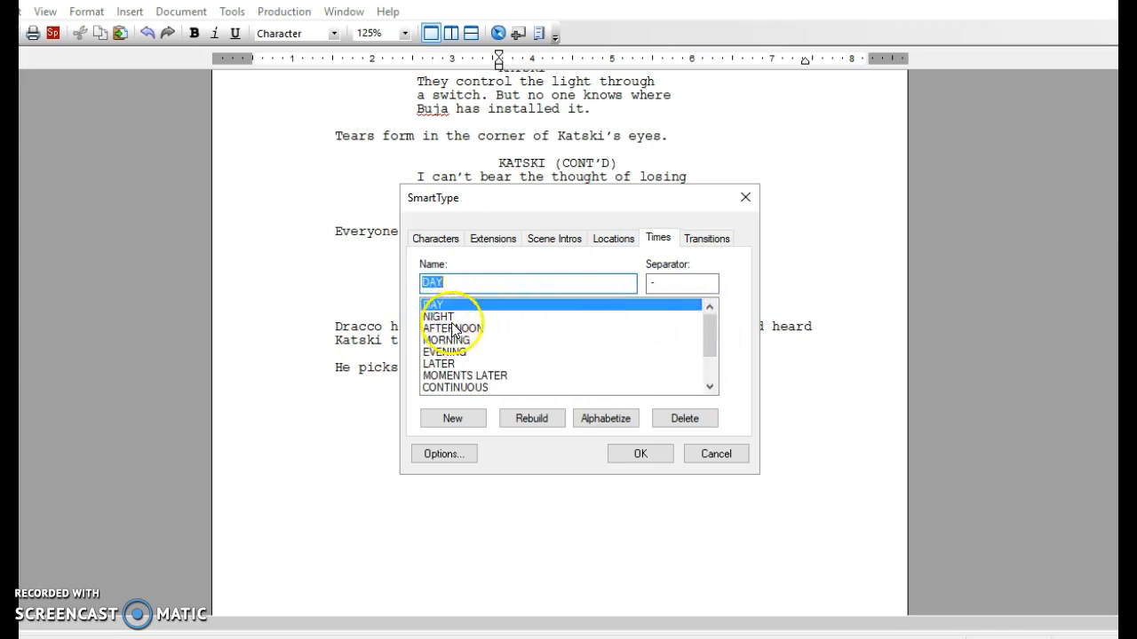
pyautogui.scroll(-3)
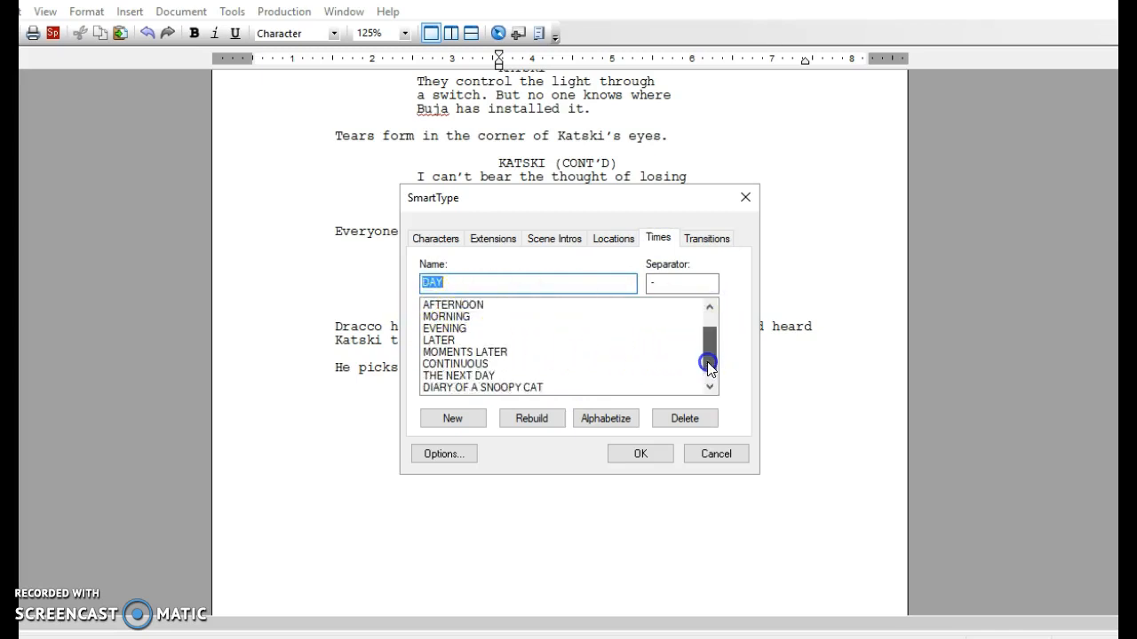
pyautogui.click(706, 238)
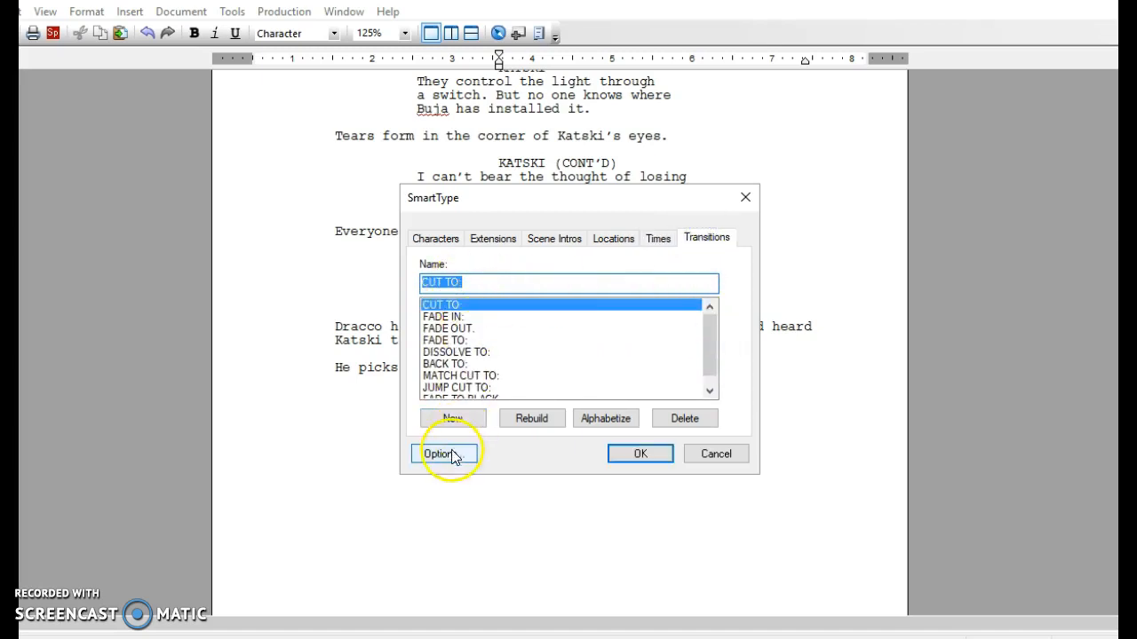
pyautogui.click(435, 237)
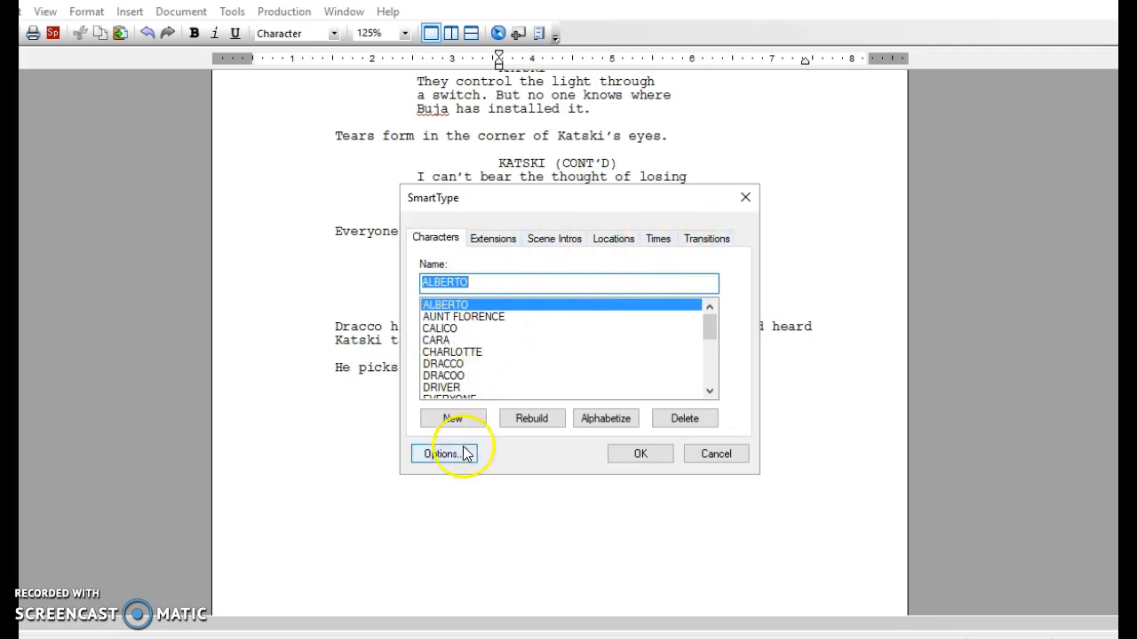
pyautogui.click(443, 453)
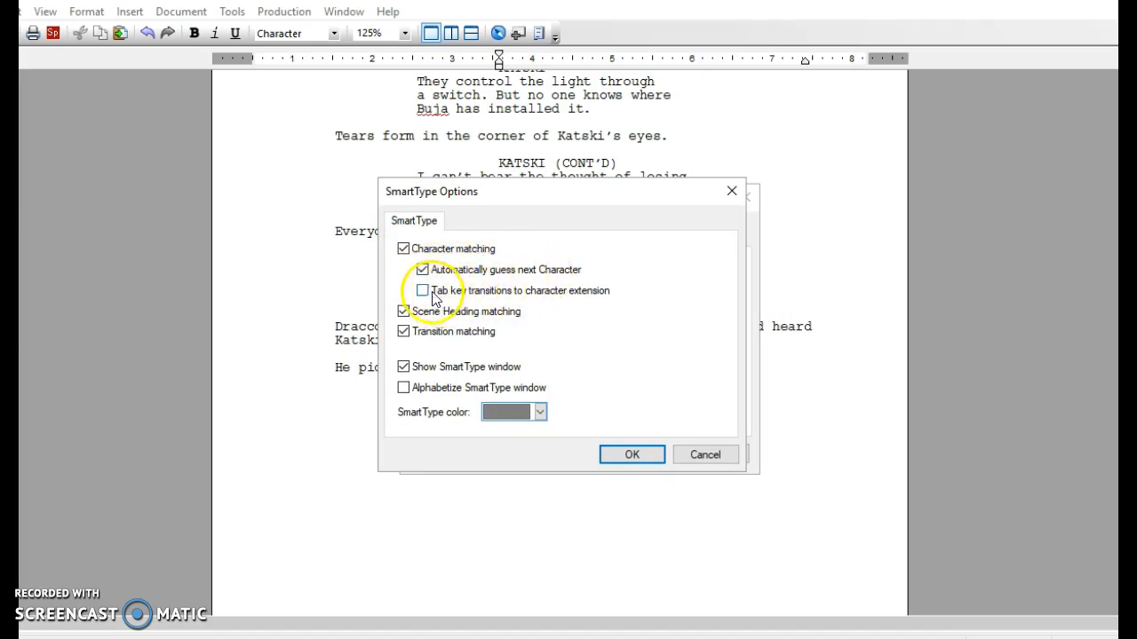
pyautogui.click(422, 270)
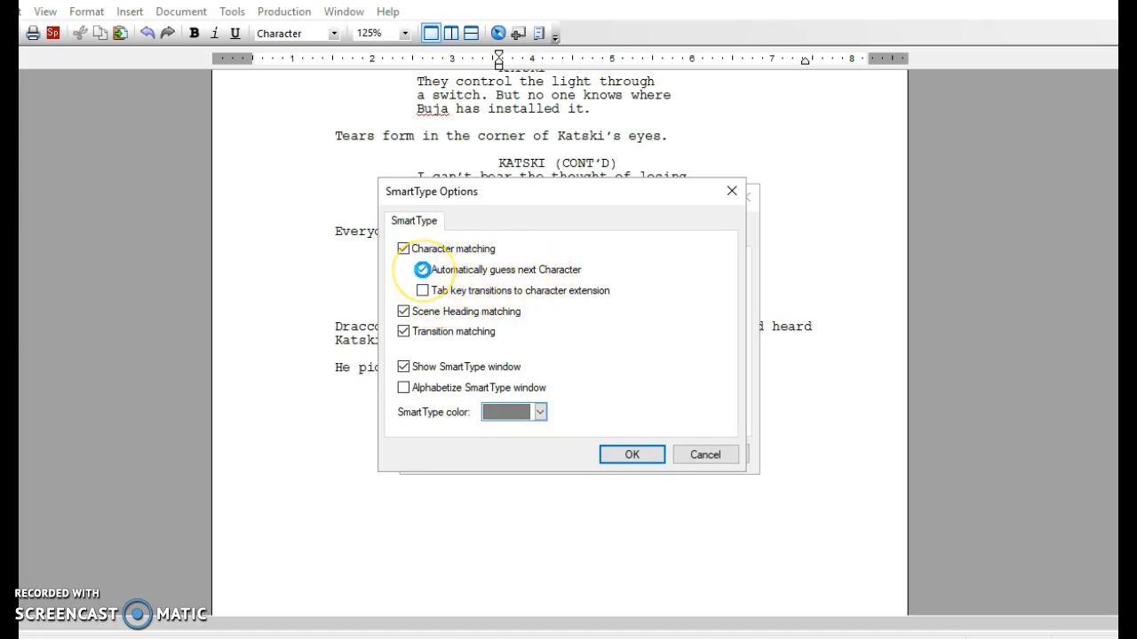
pyautogui.click(421, 270)
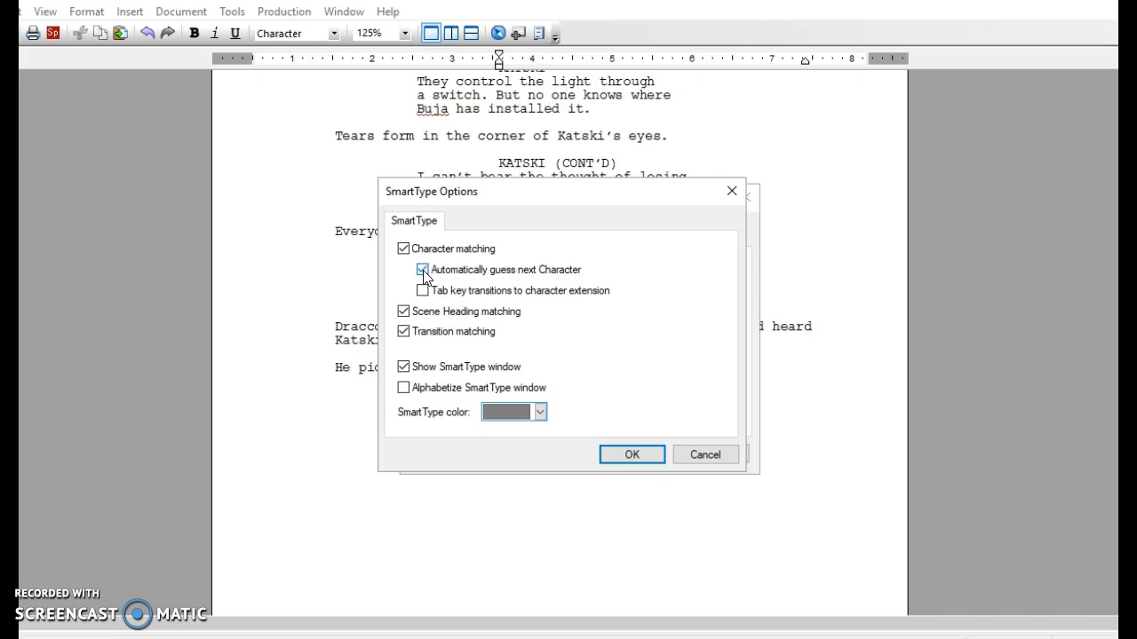
pyautogui.click(421, 270)
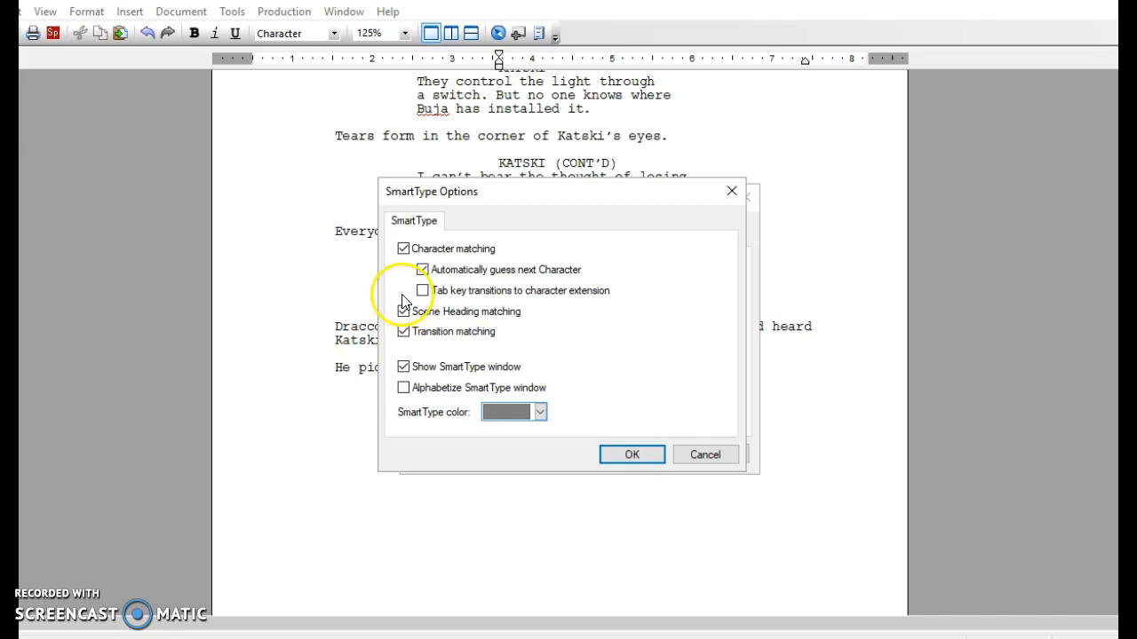
pyautogui.click(404, 311)
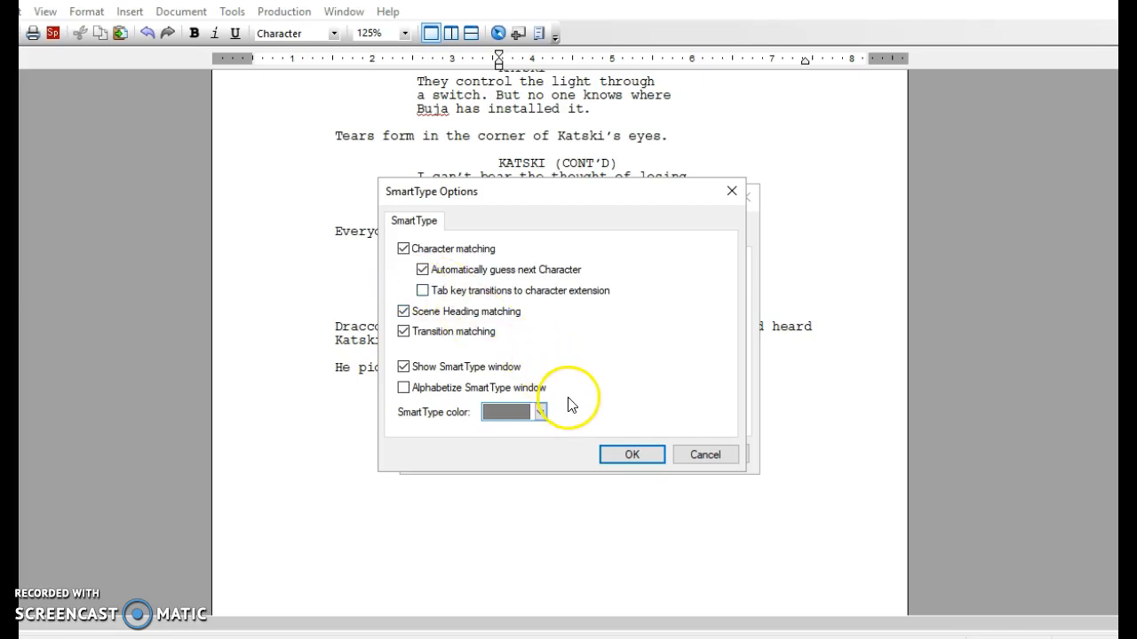
pyautogui.moveTo(533, 410)
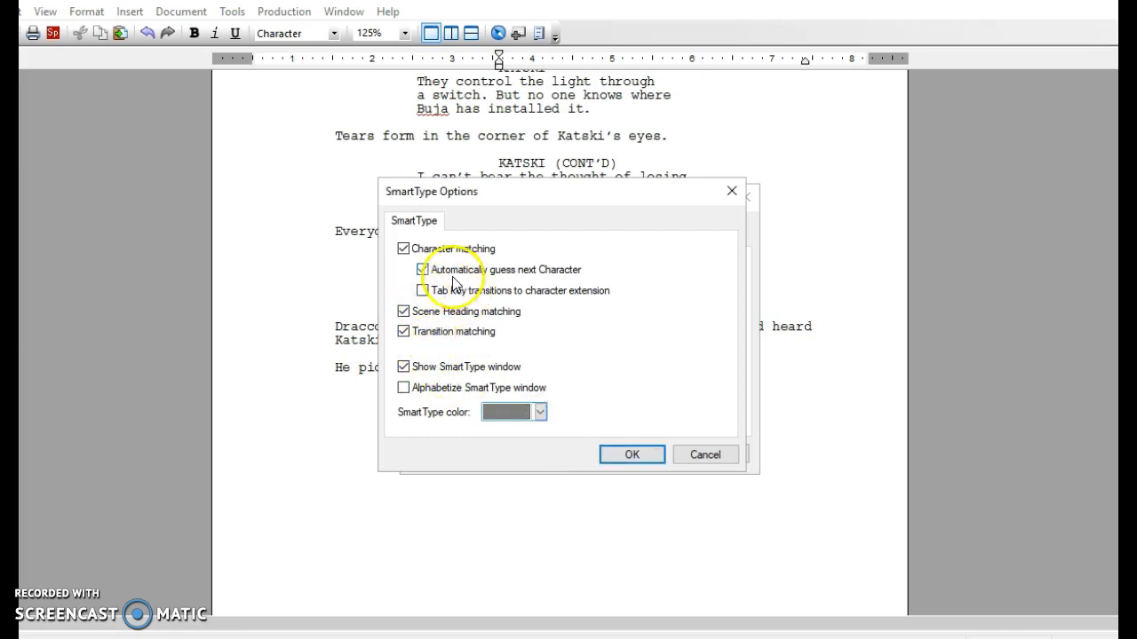
pyautogui.click(422, 270)
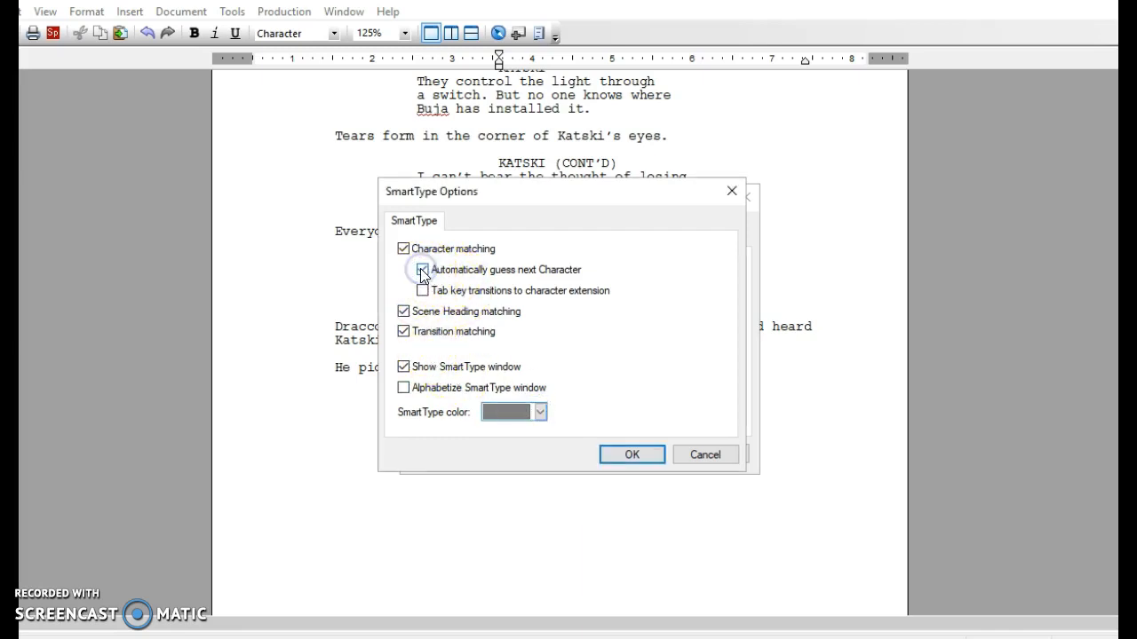
pyautogui.click(421, 270)
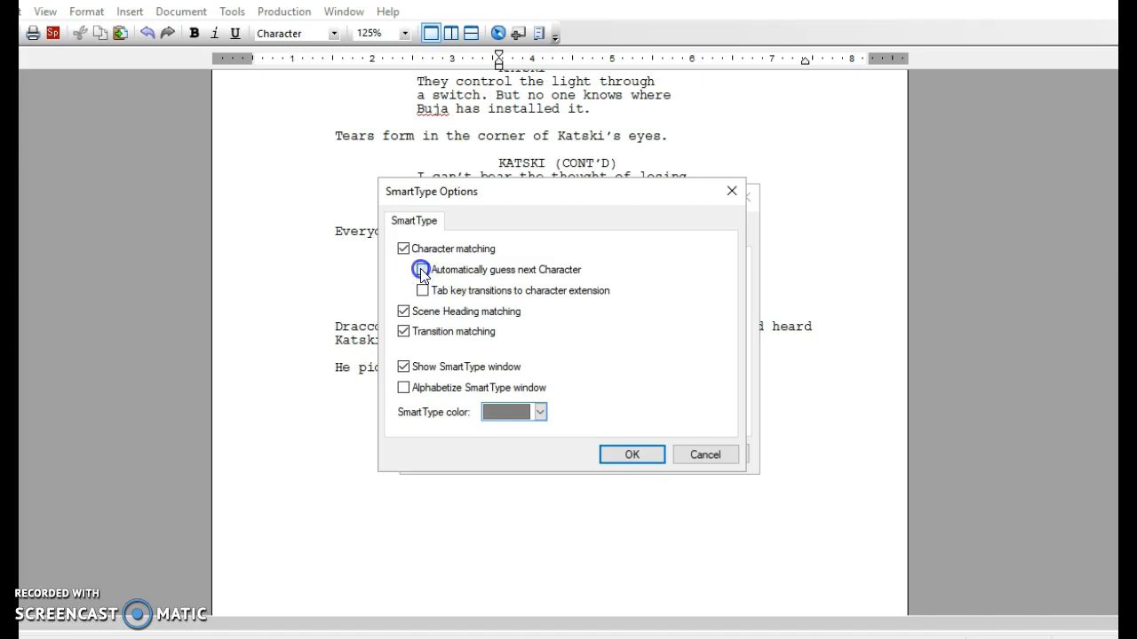
pyautogui.click(421, 269)
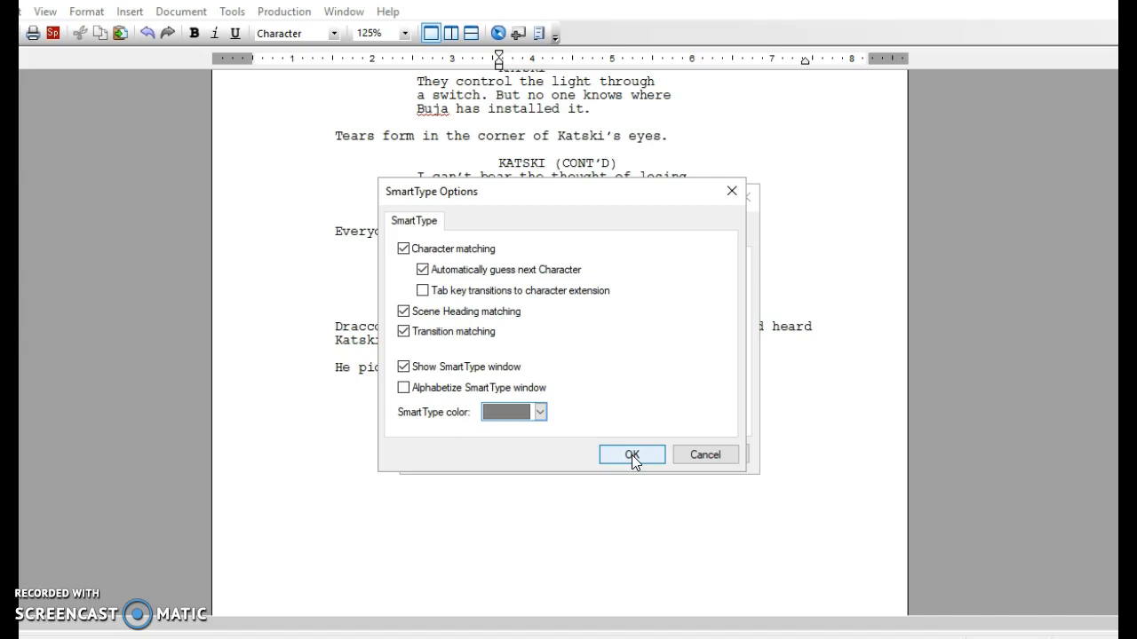
pyautogui.click(630, 454)
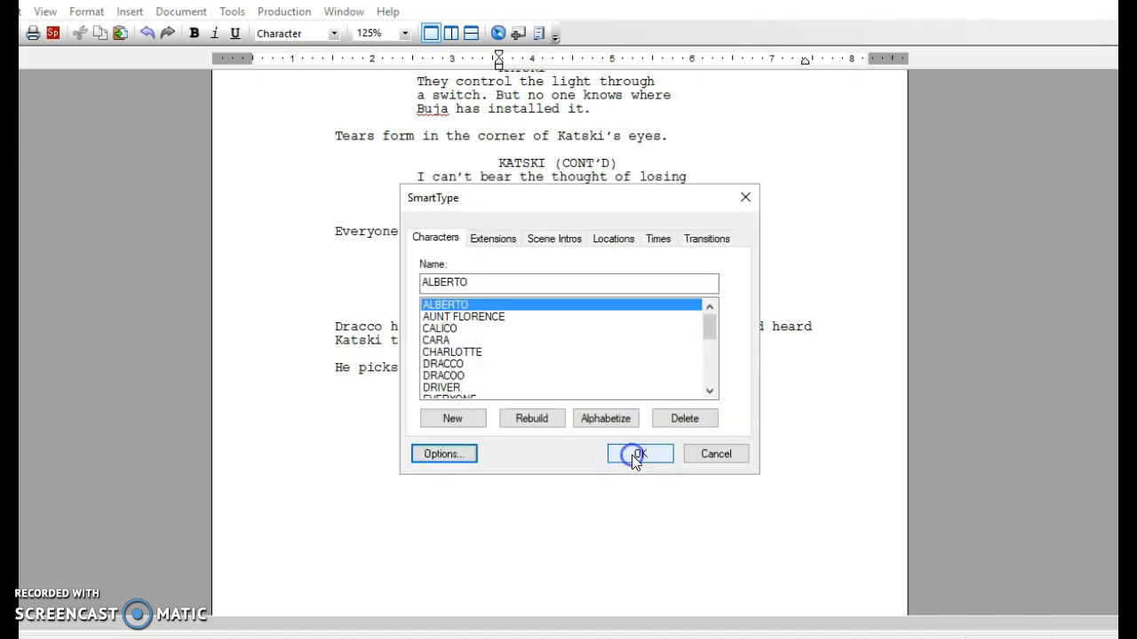
# - Confirm the SmartType dialog with OK and continue after the last action line
pyautogui.click(638, 453)
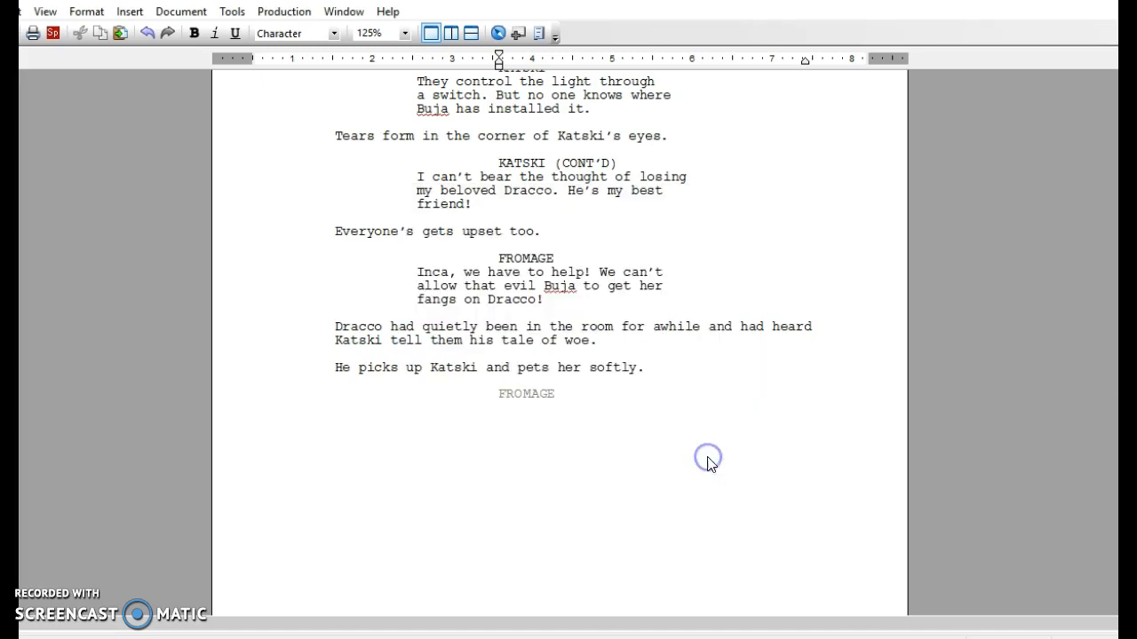
pyautogui.click(181, 11)
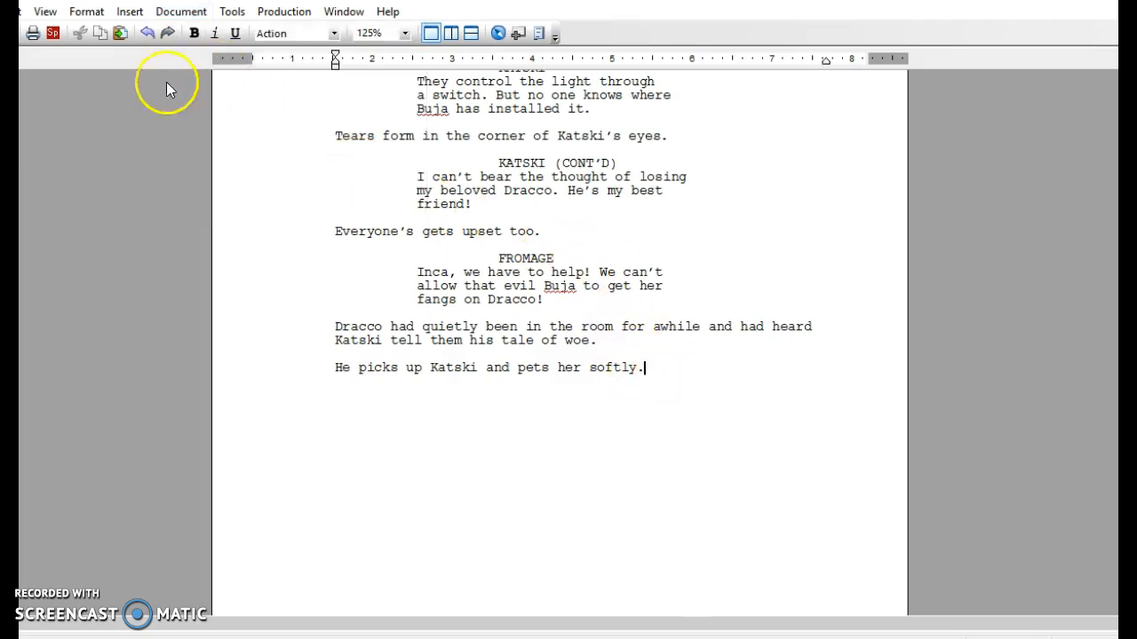
pyautogui.moveTo(798, 402)
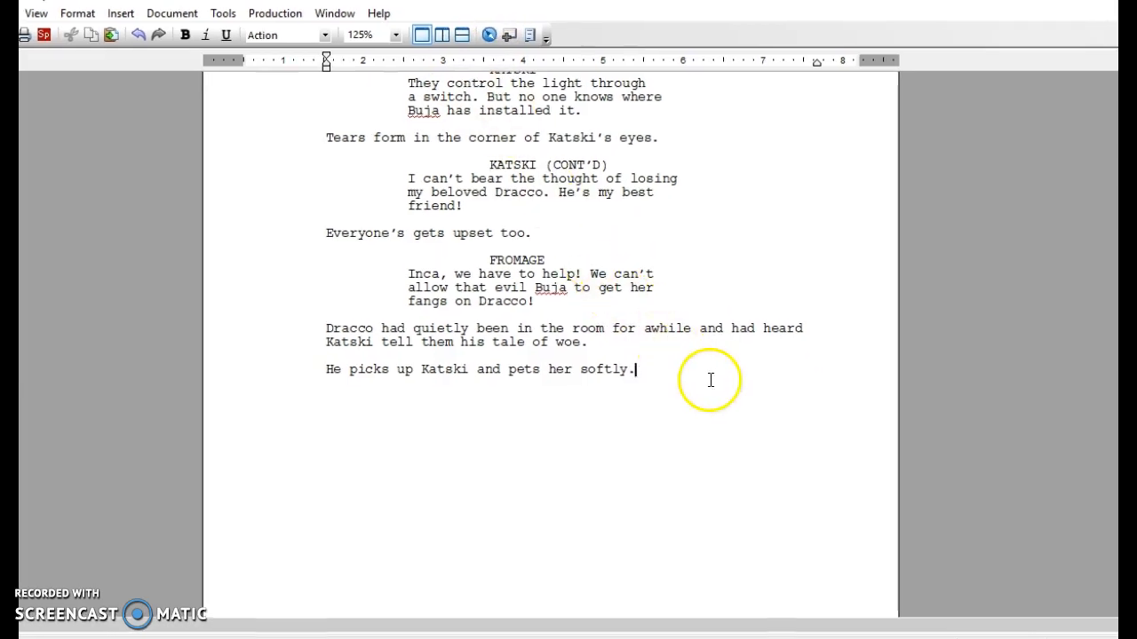
pyautogui.moveTo(120, 631)
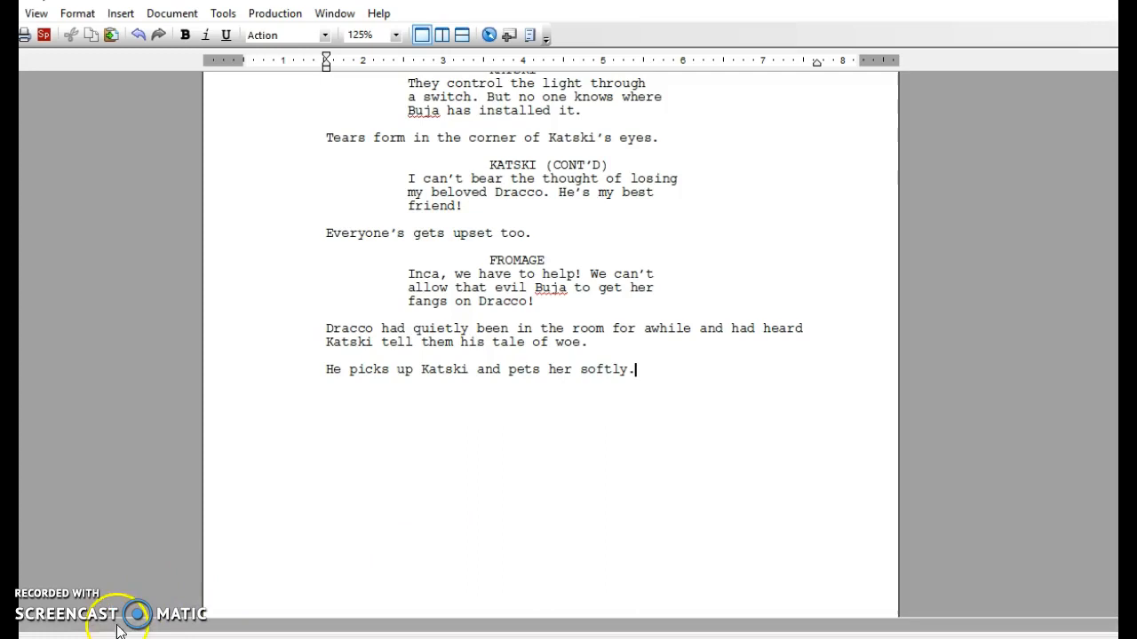